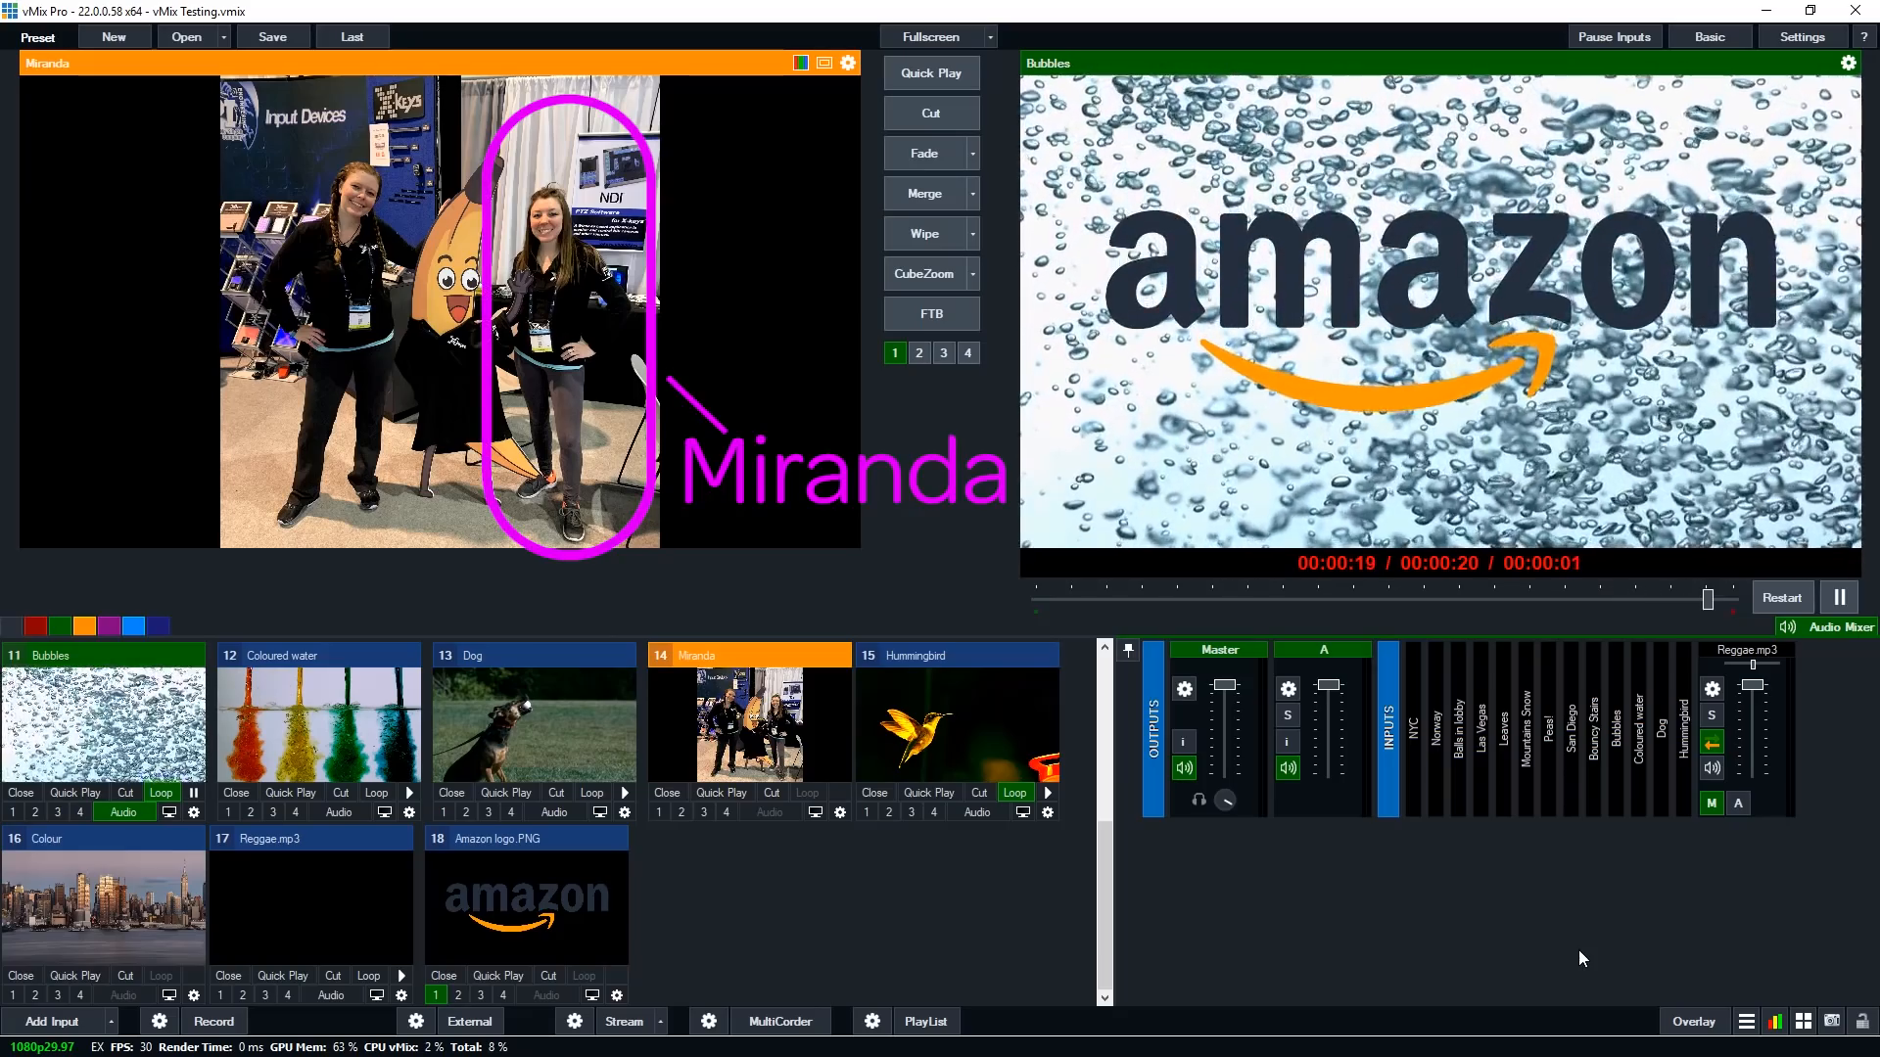
# Switch from the vMix input view to the Amazon Live Creator Streams list.
pyautogui.click(1782, 597)
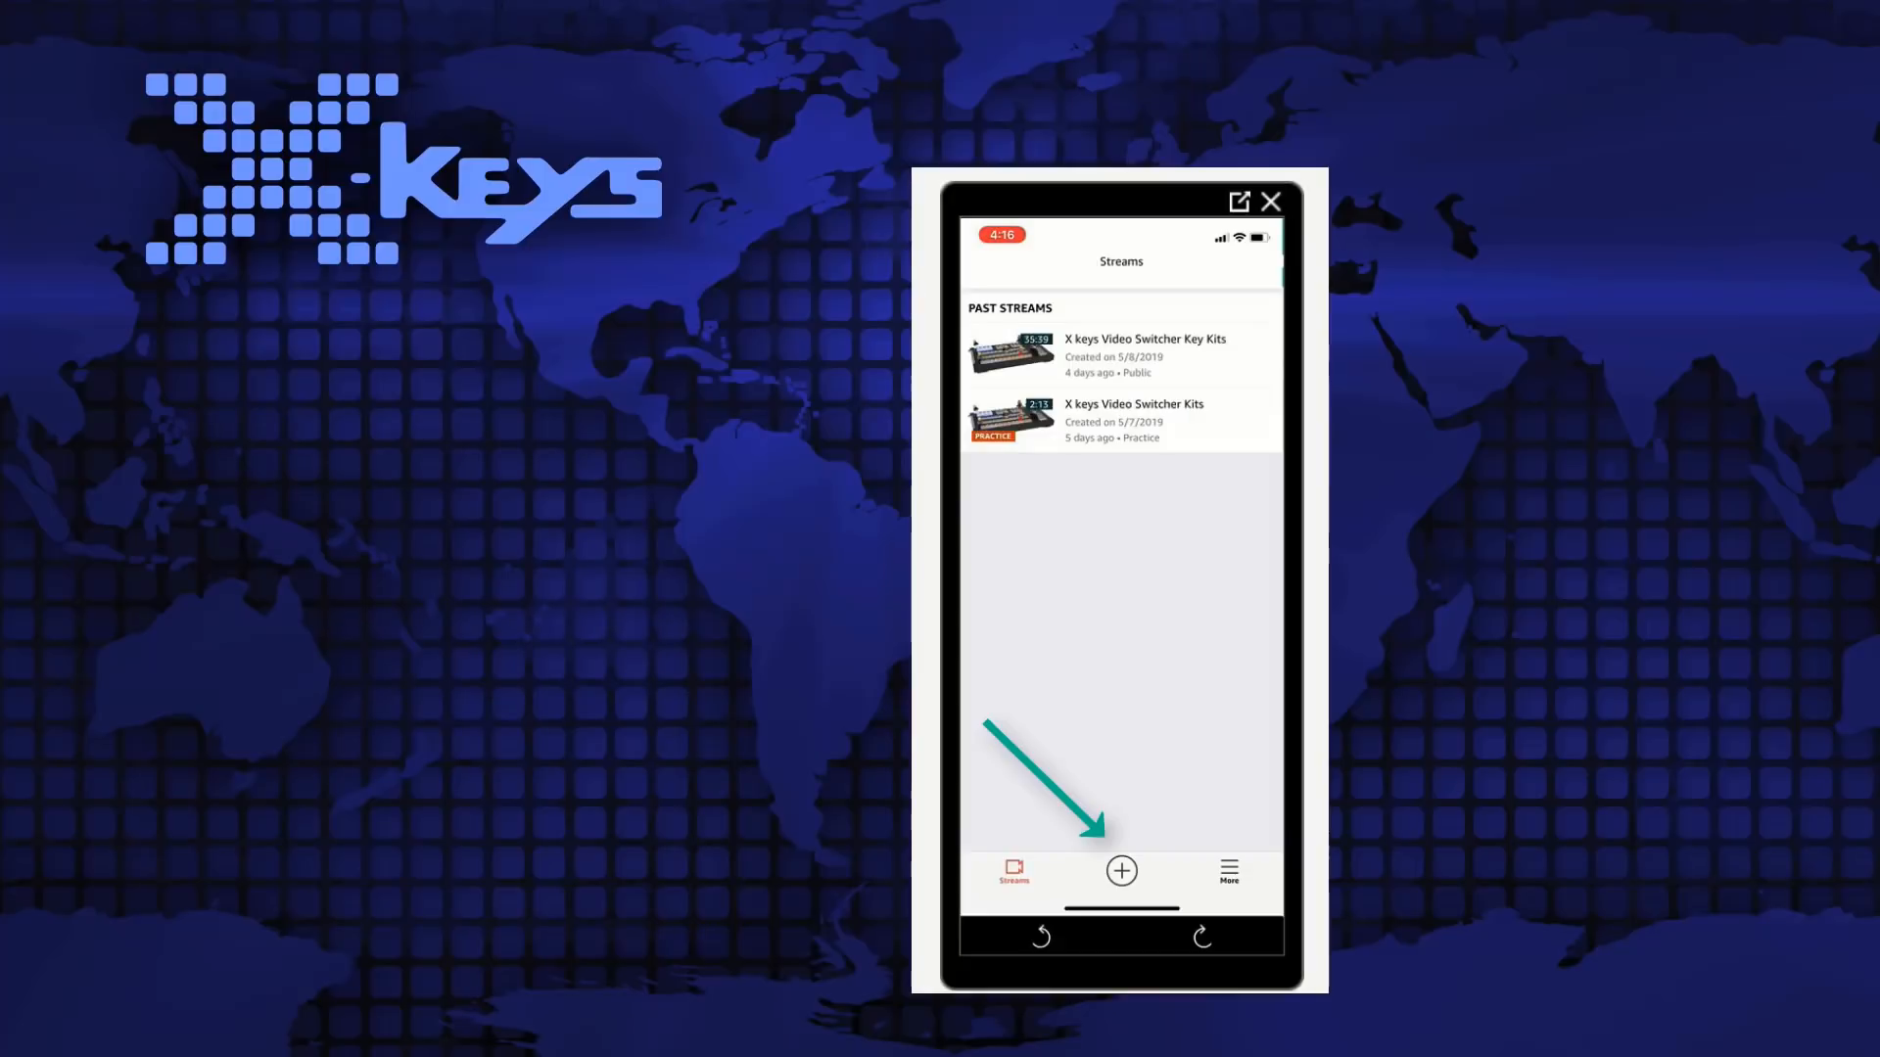
# Create a new livestream draft and attach four products, including the X-keys programmable keypad.
pyautogui.click(1120, 871)
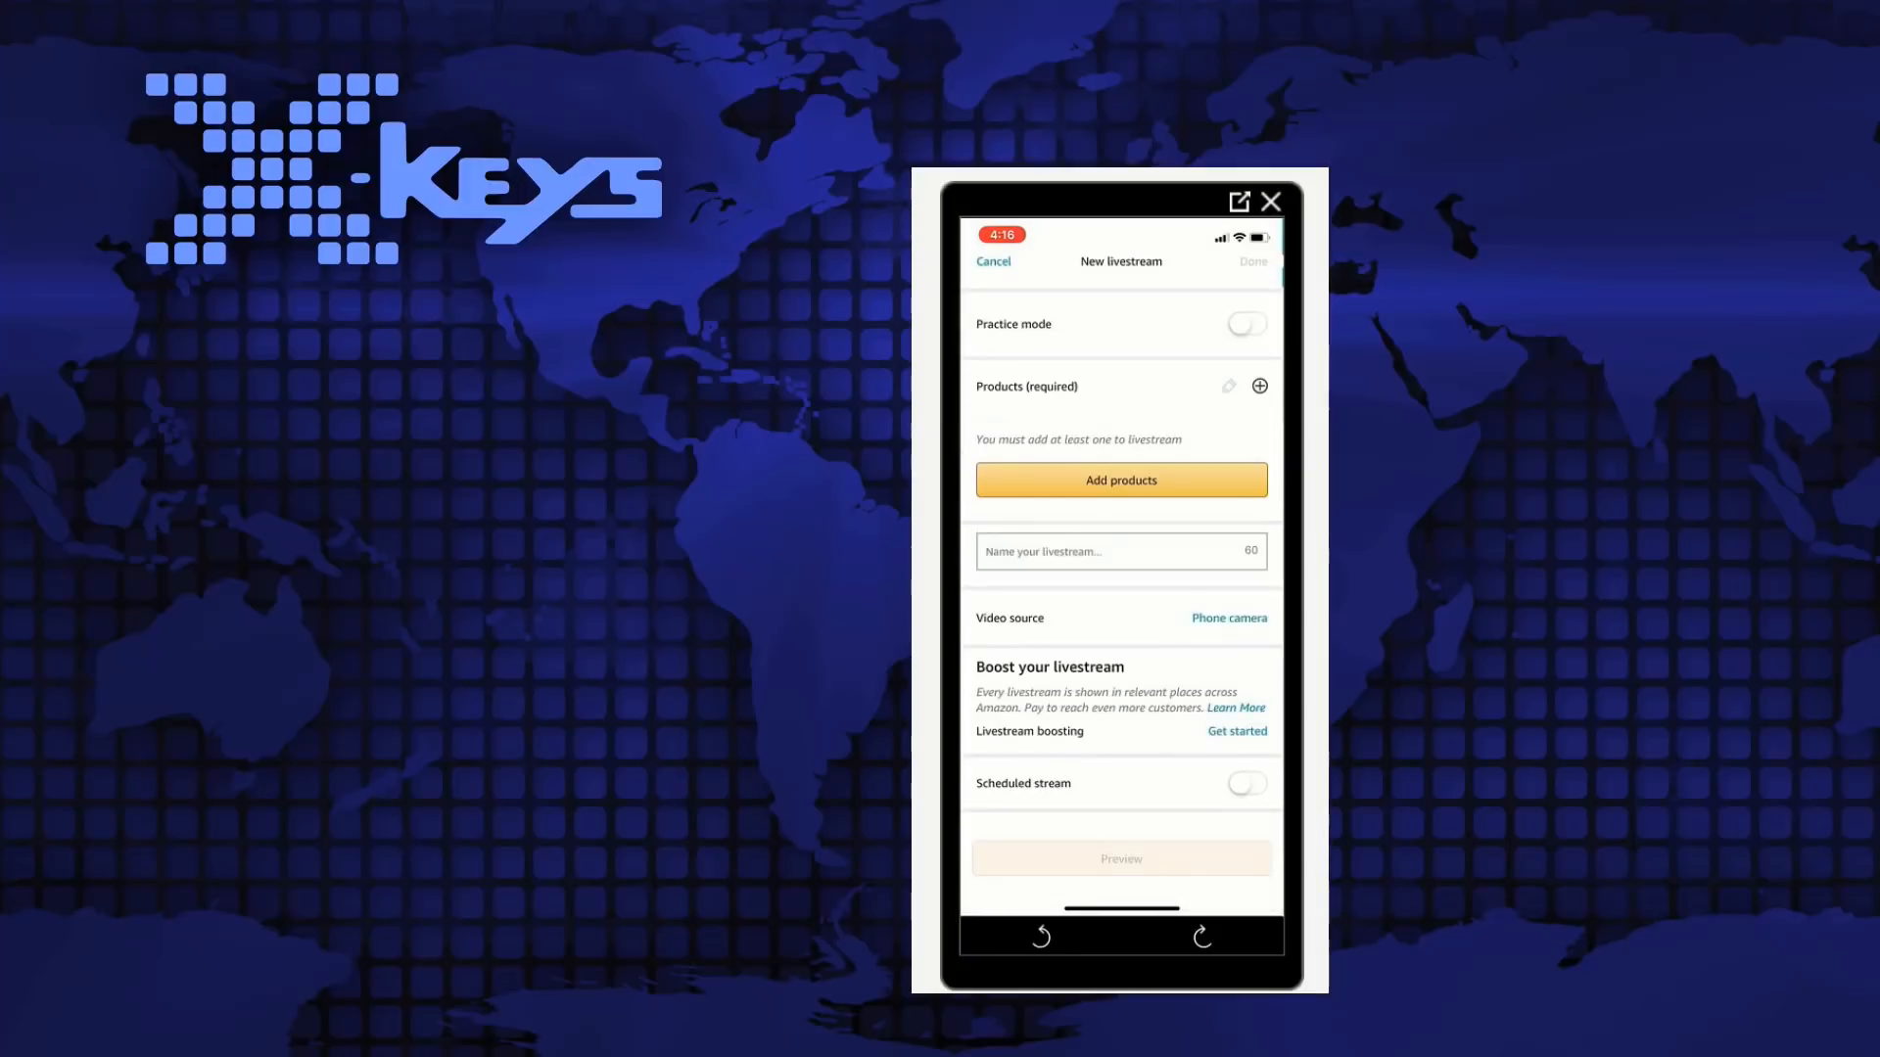
pyautogui.click(1120, 480)
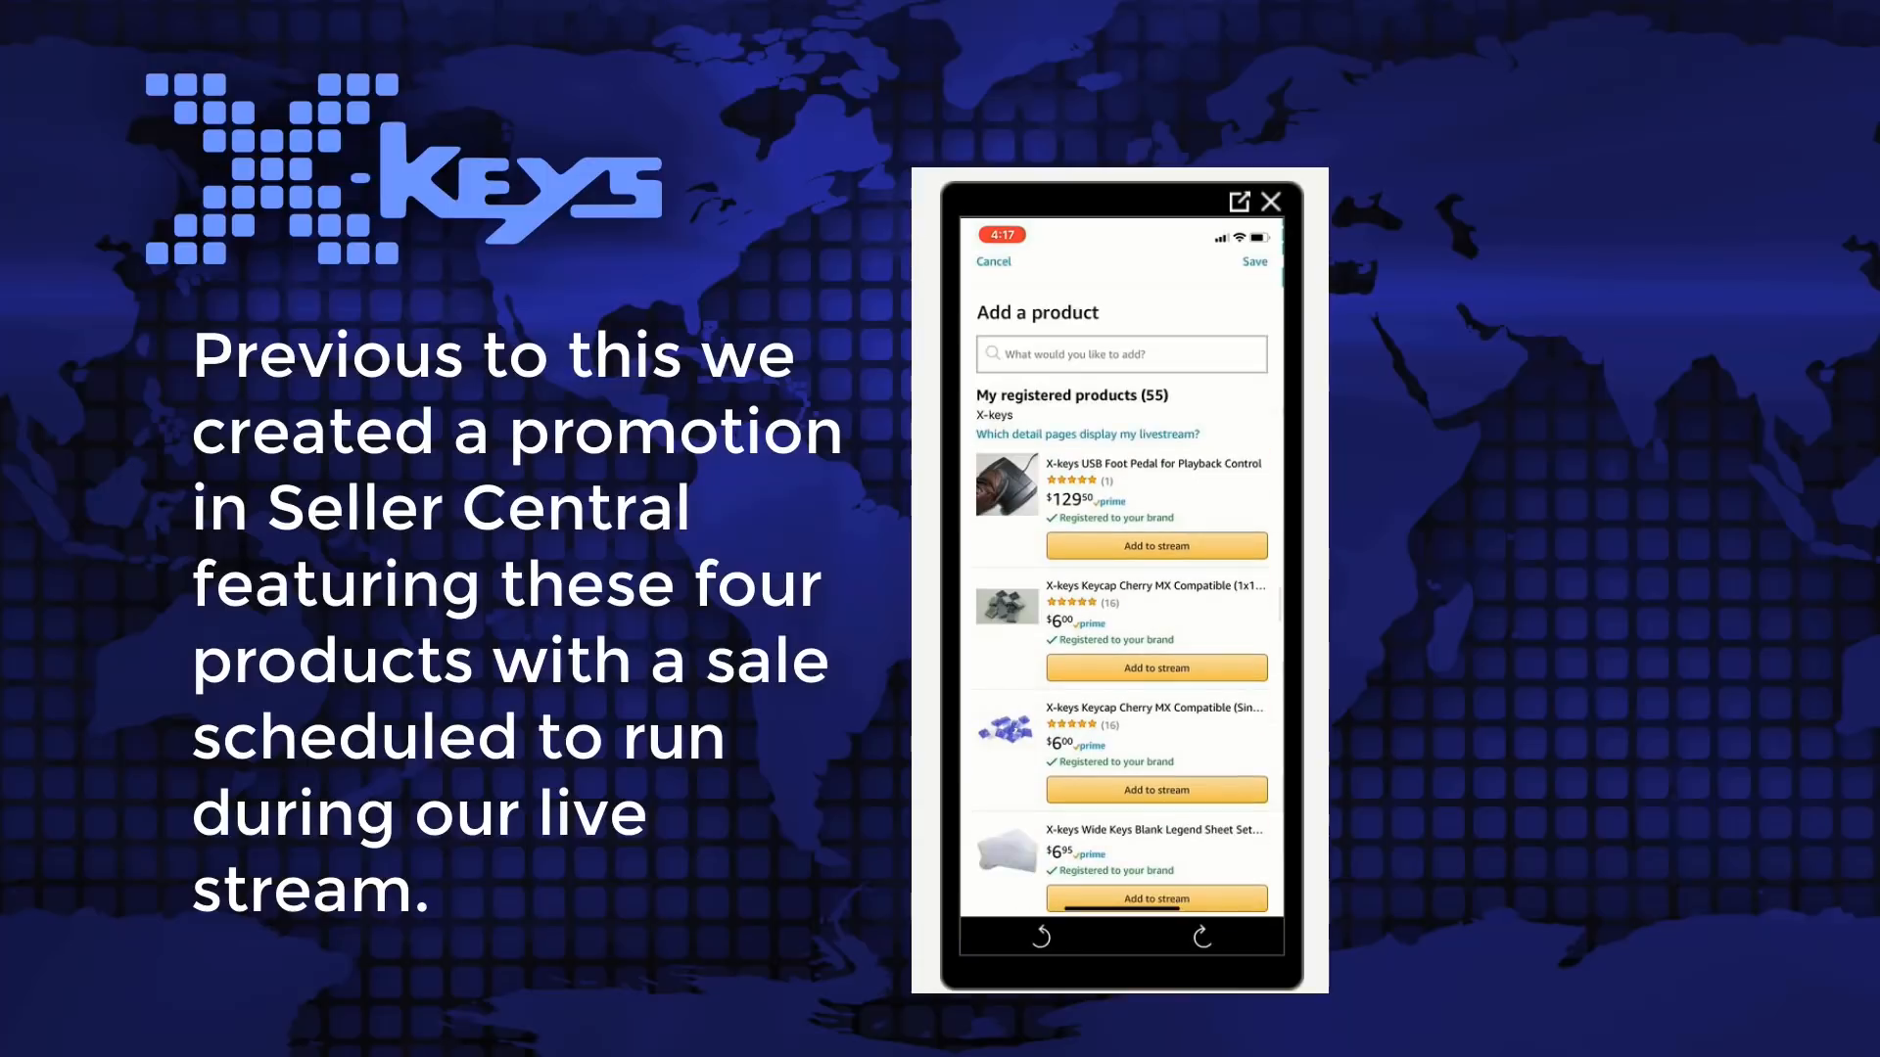
pyautogui.scroll(-3)
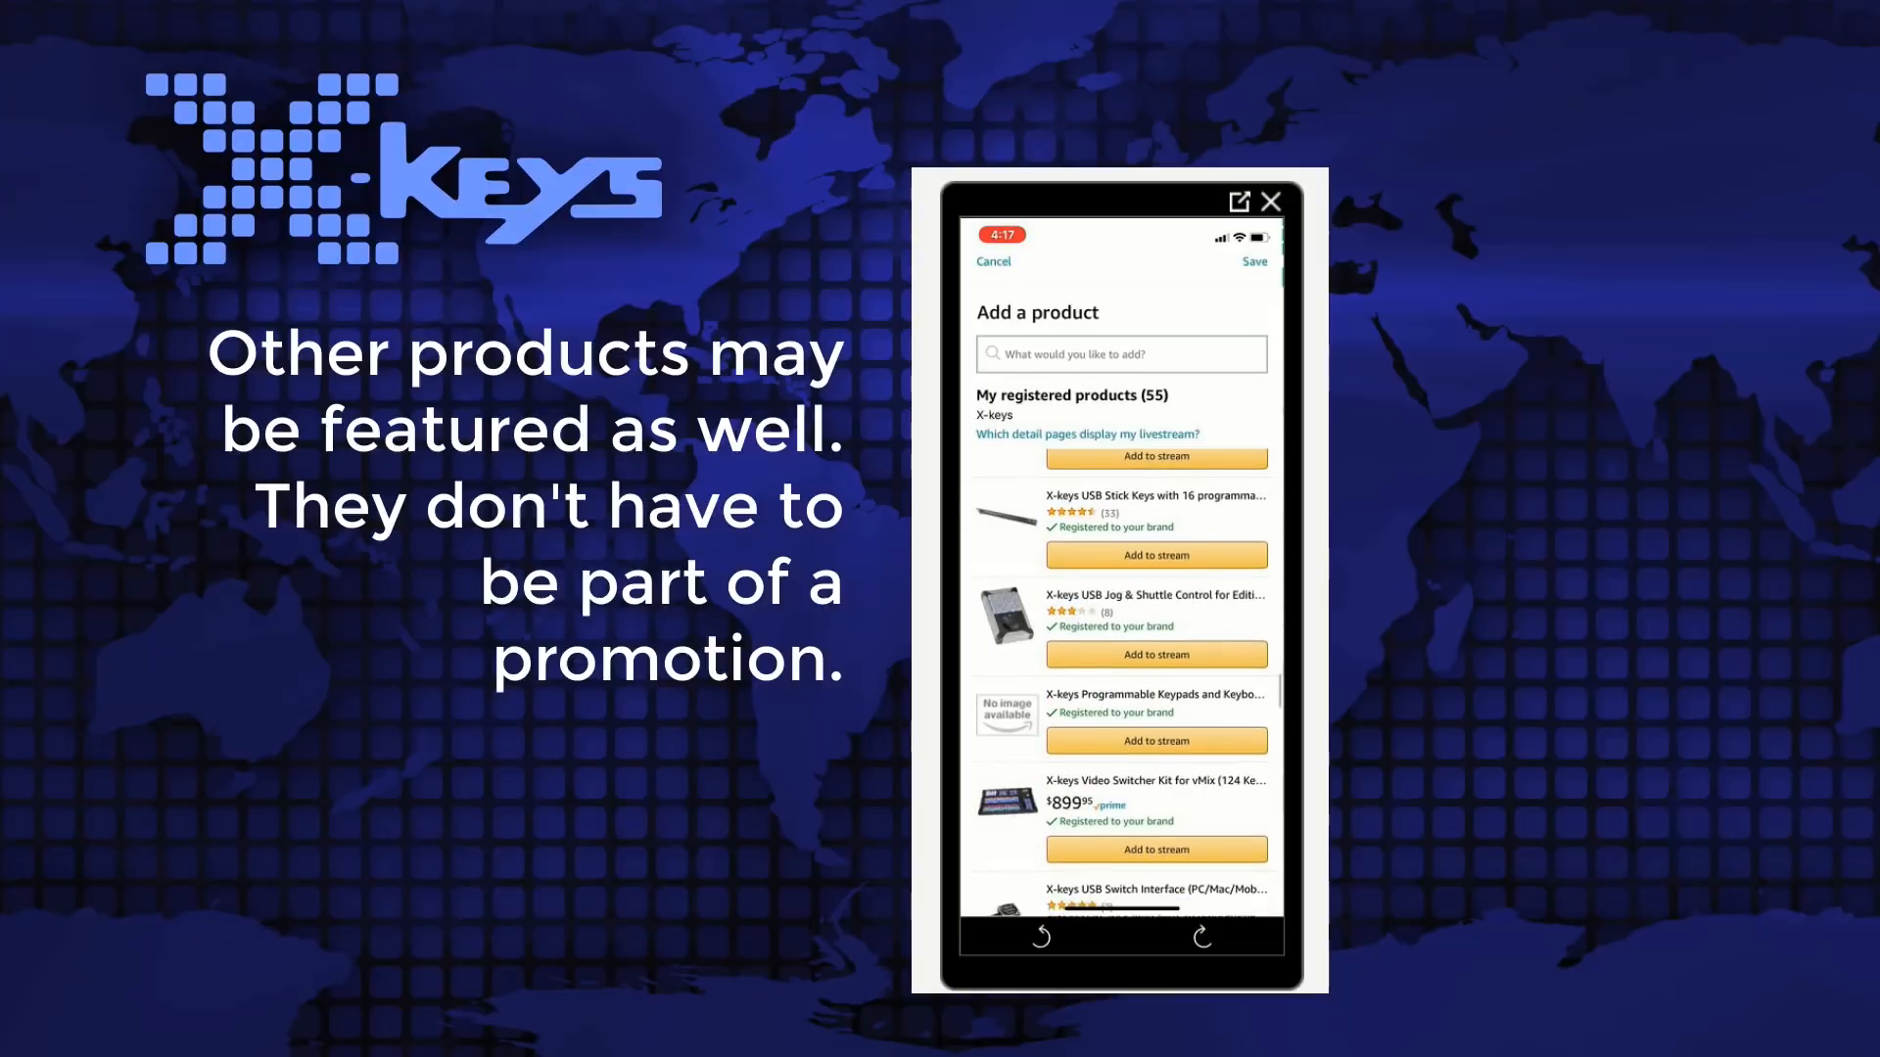
pyautogui.scroll(-3)
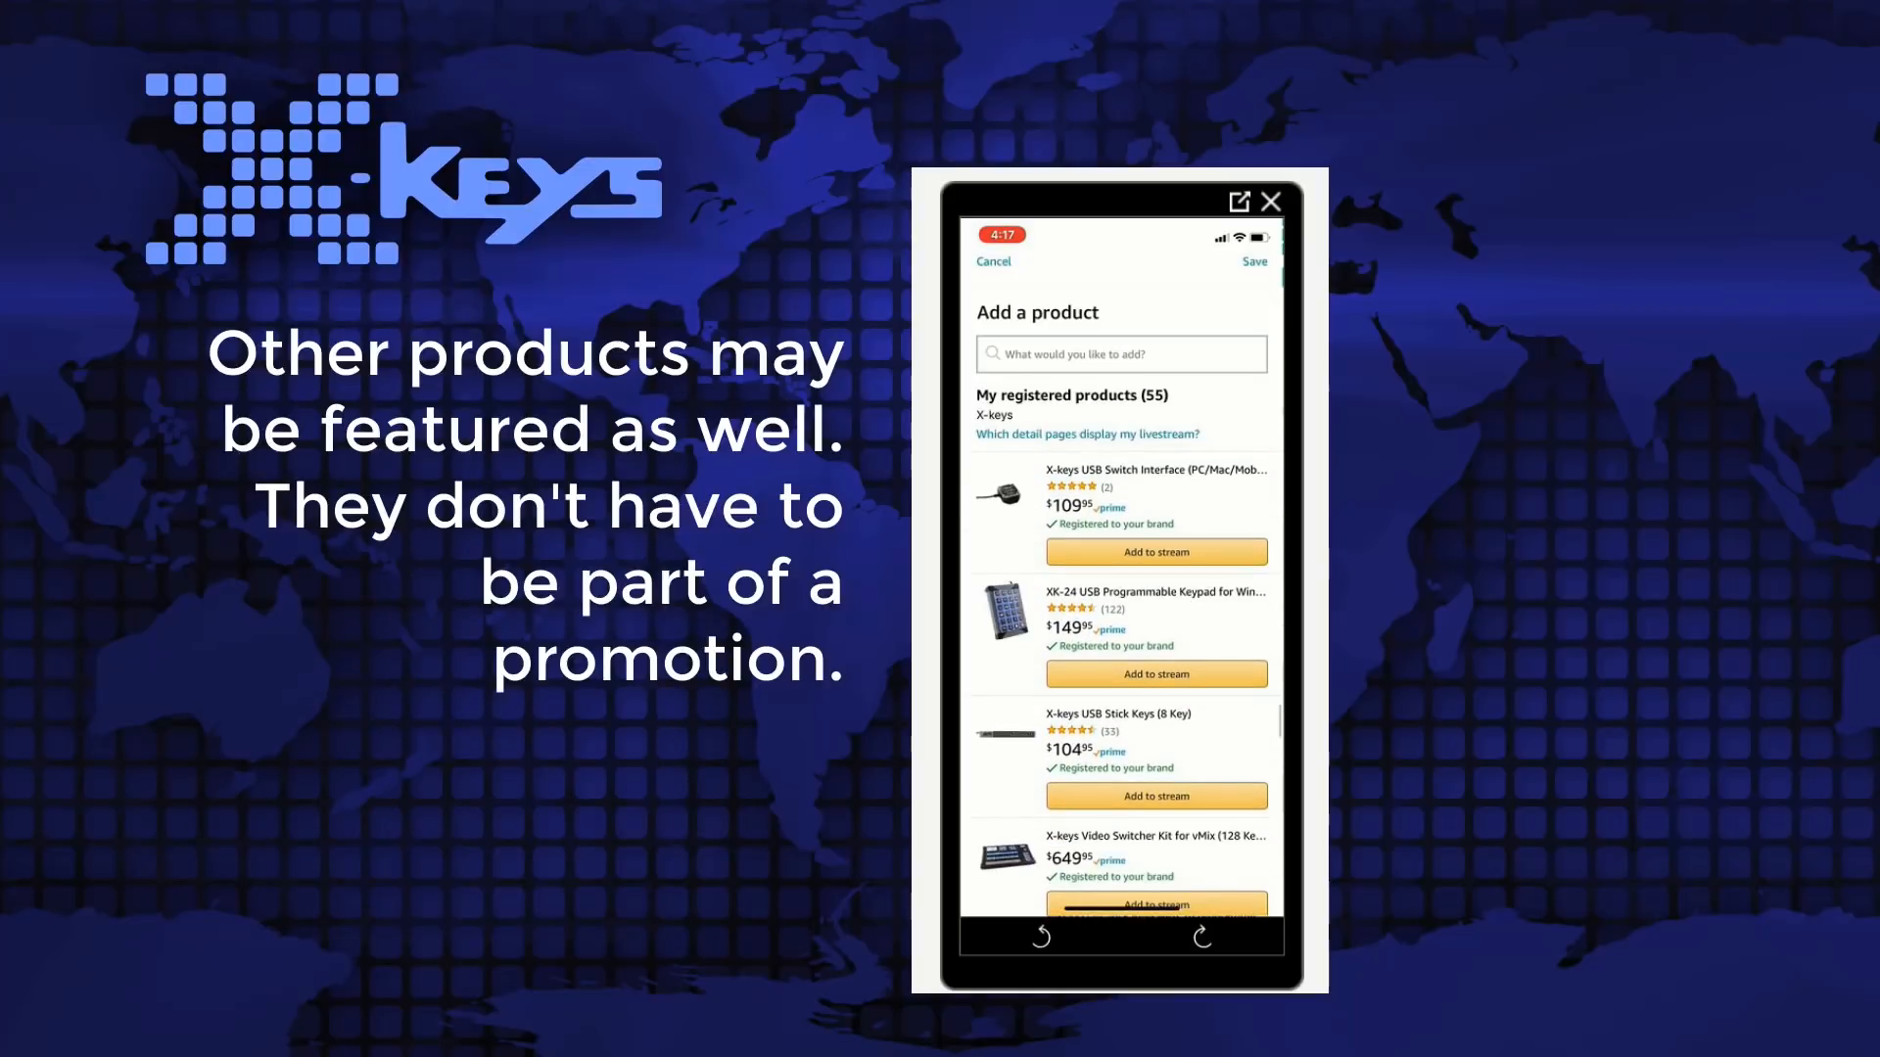
pyautogui.scroll(-3)
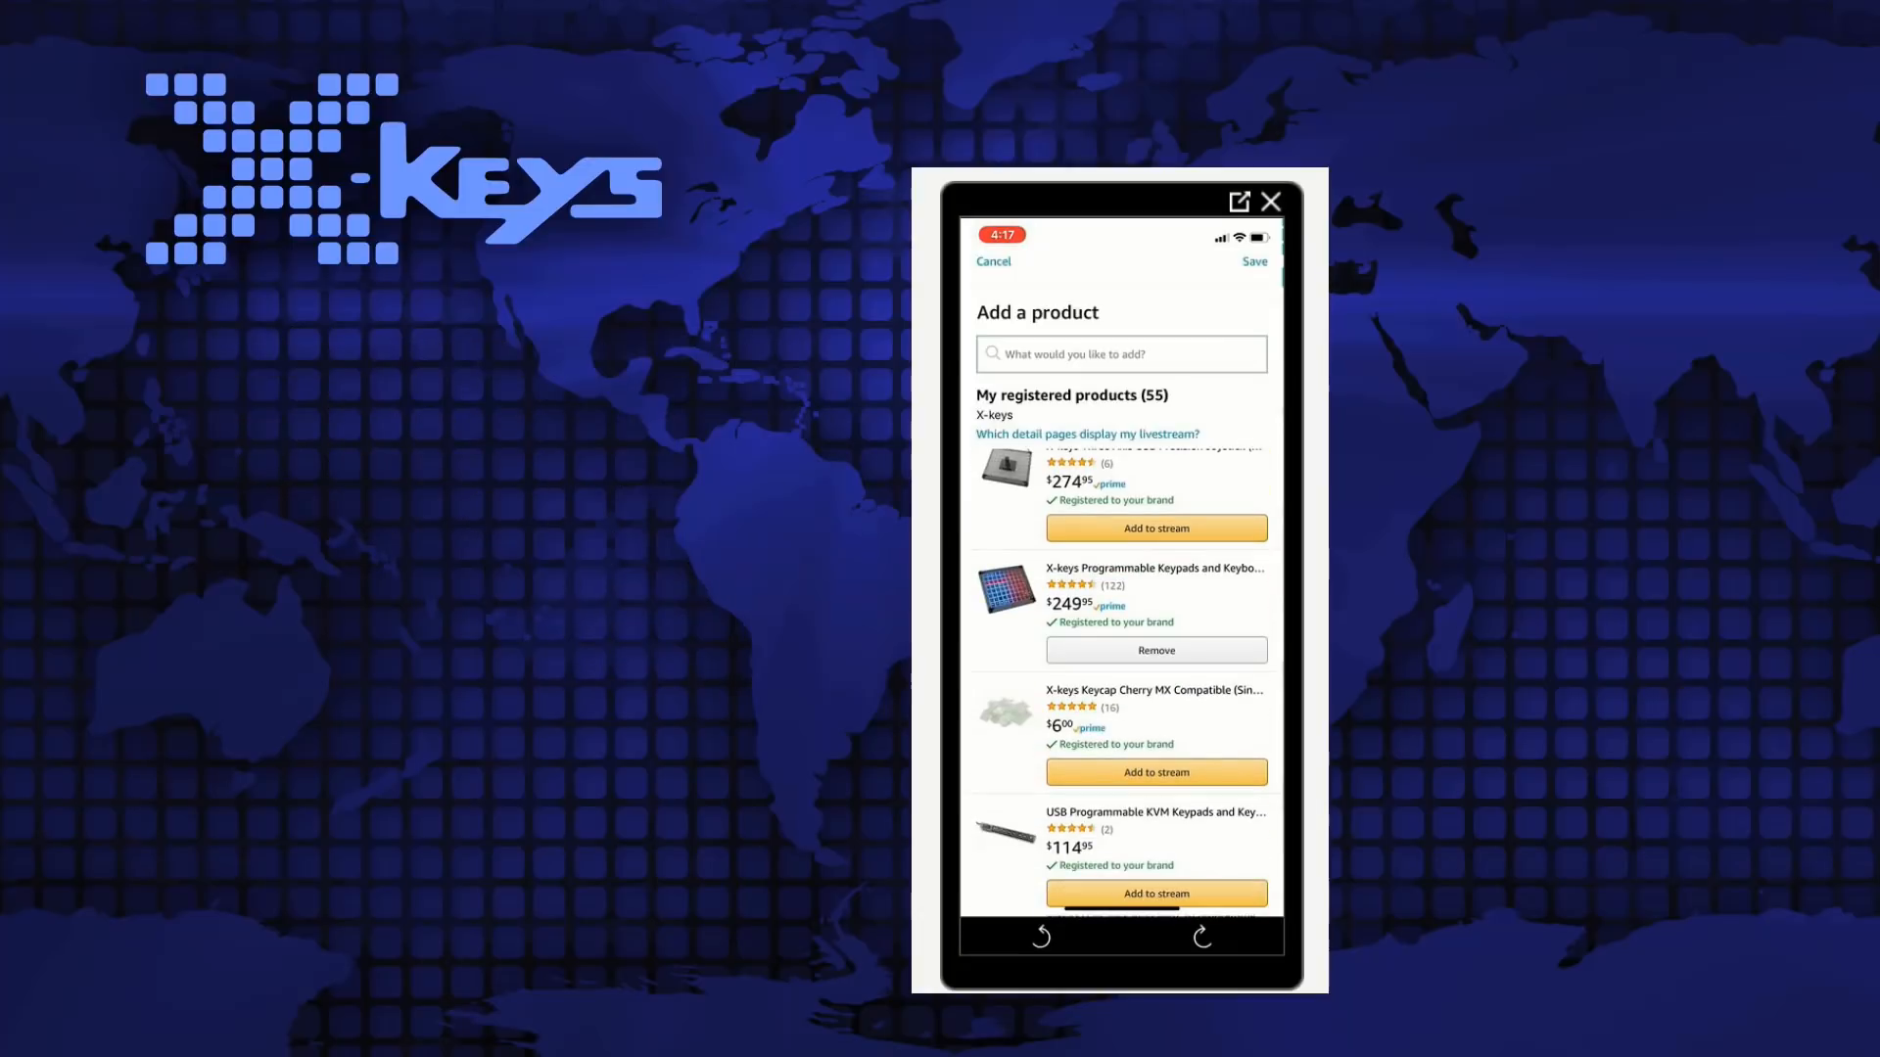
pyautogui.click(1253, 261)
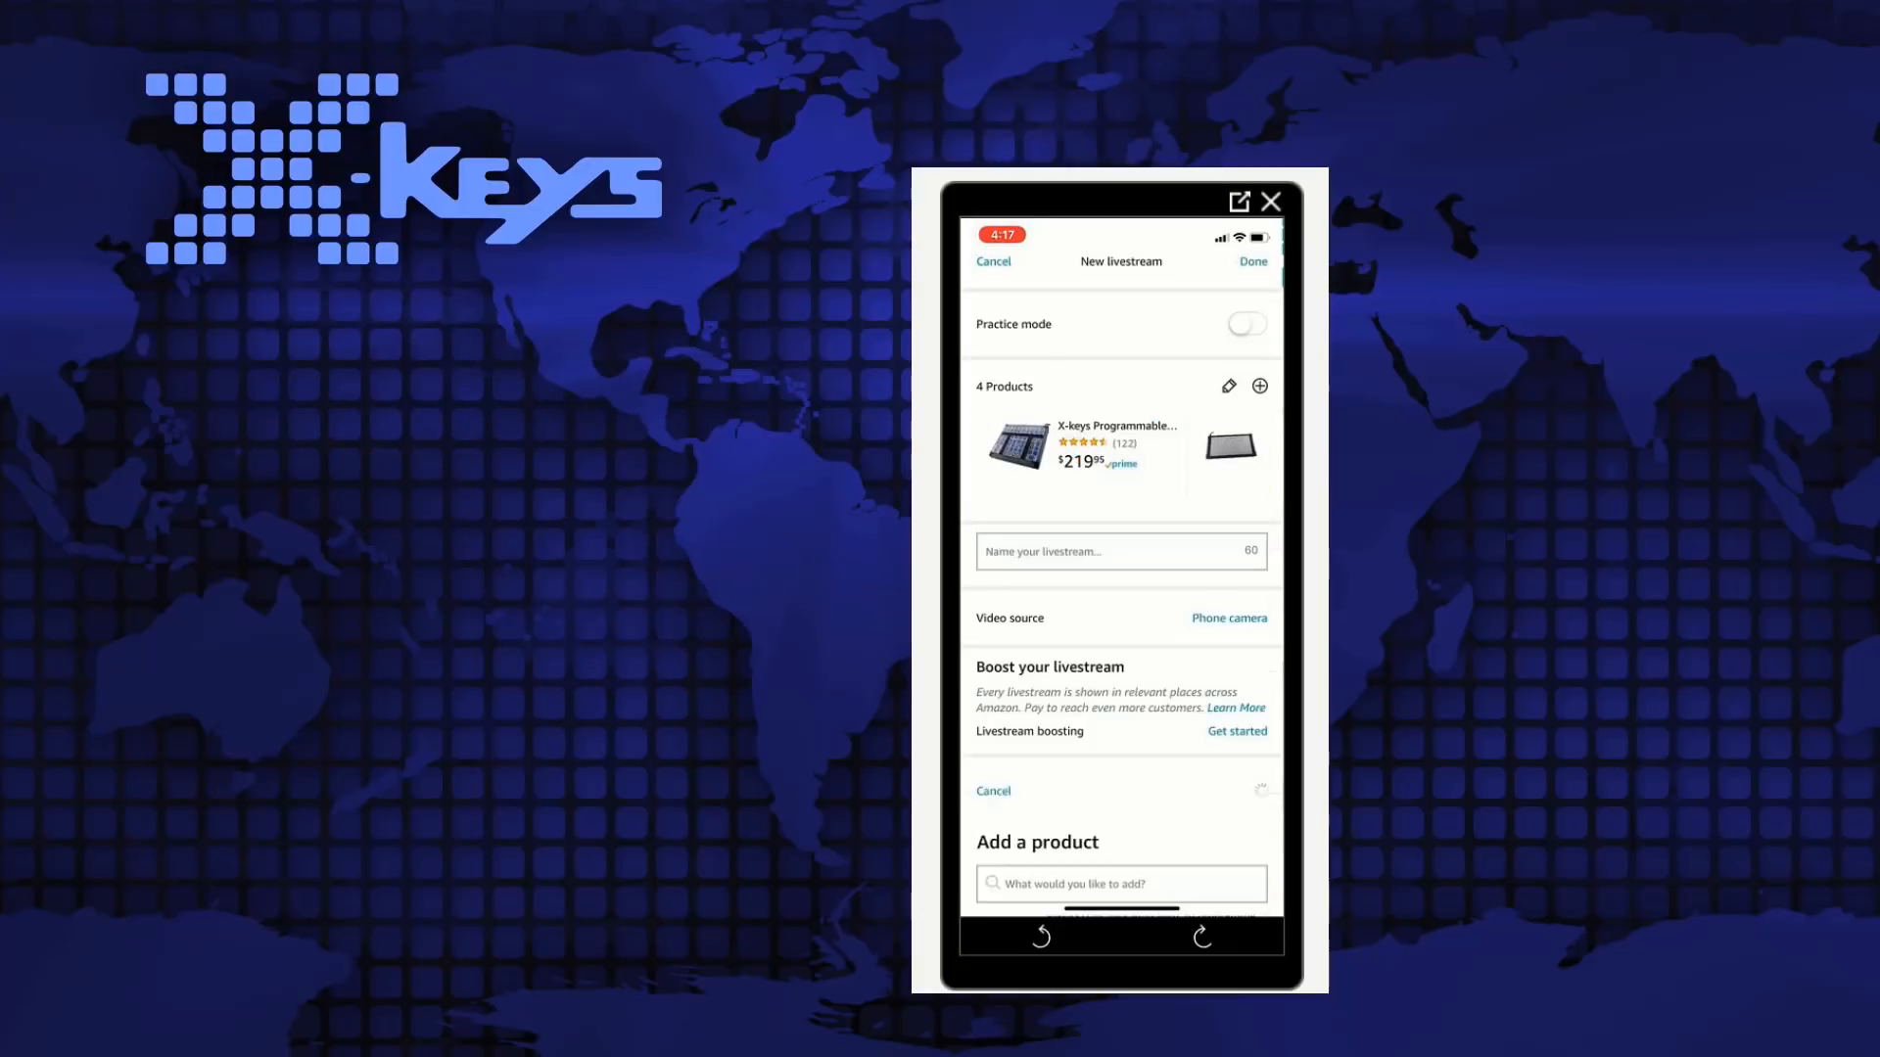
# Name the livestream 'X-keys Live Streaming'.
pyautogui.click(1120, 552)
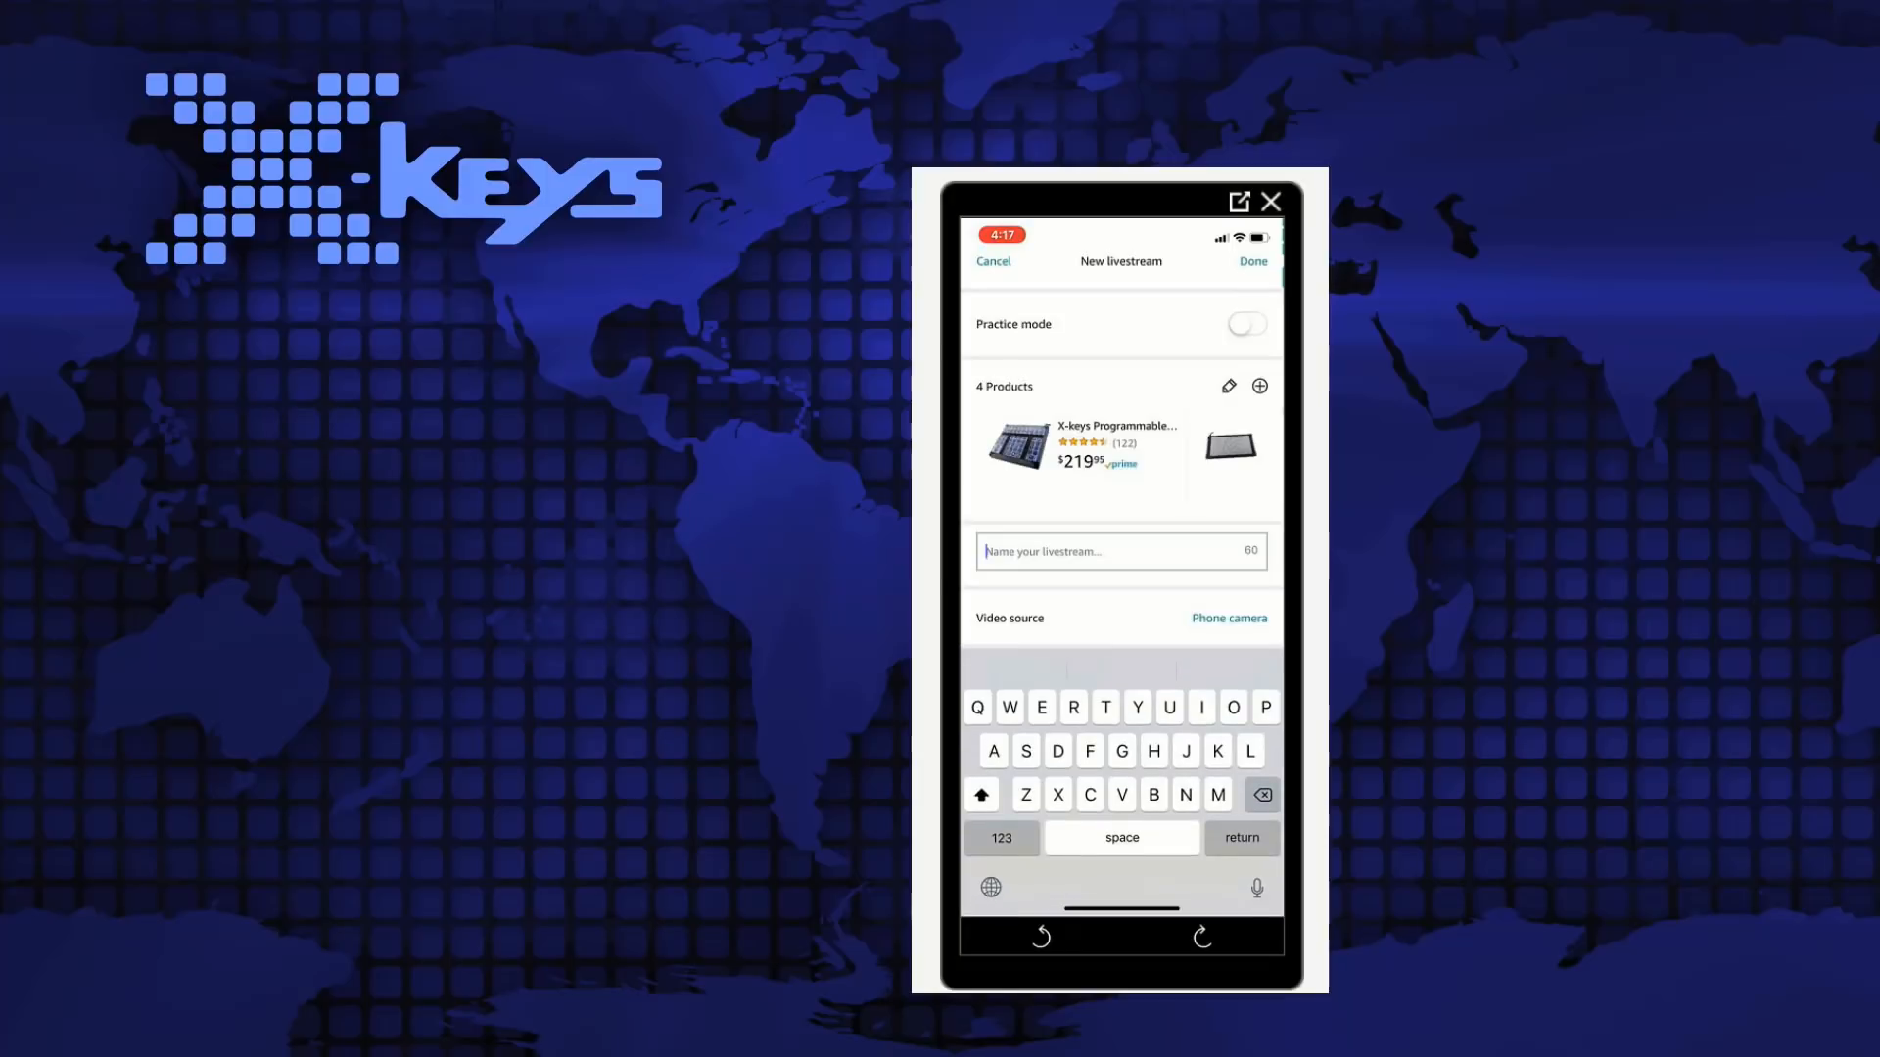
pyautogui.write('X')
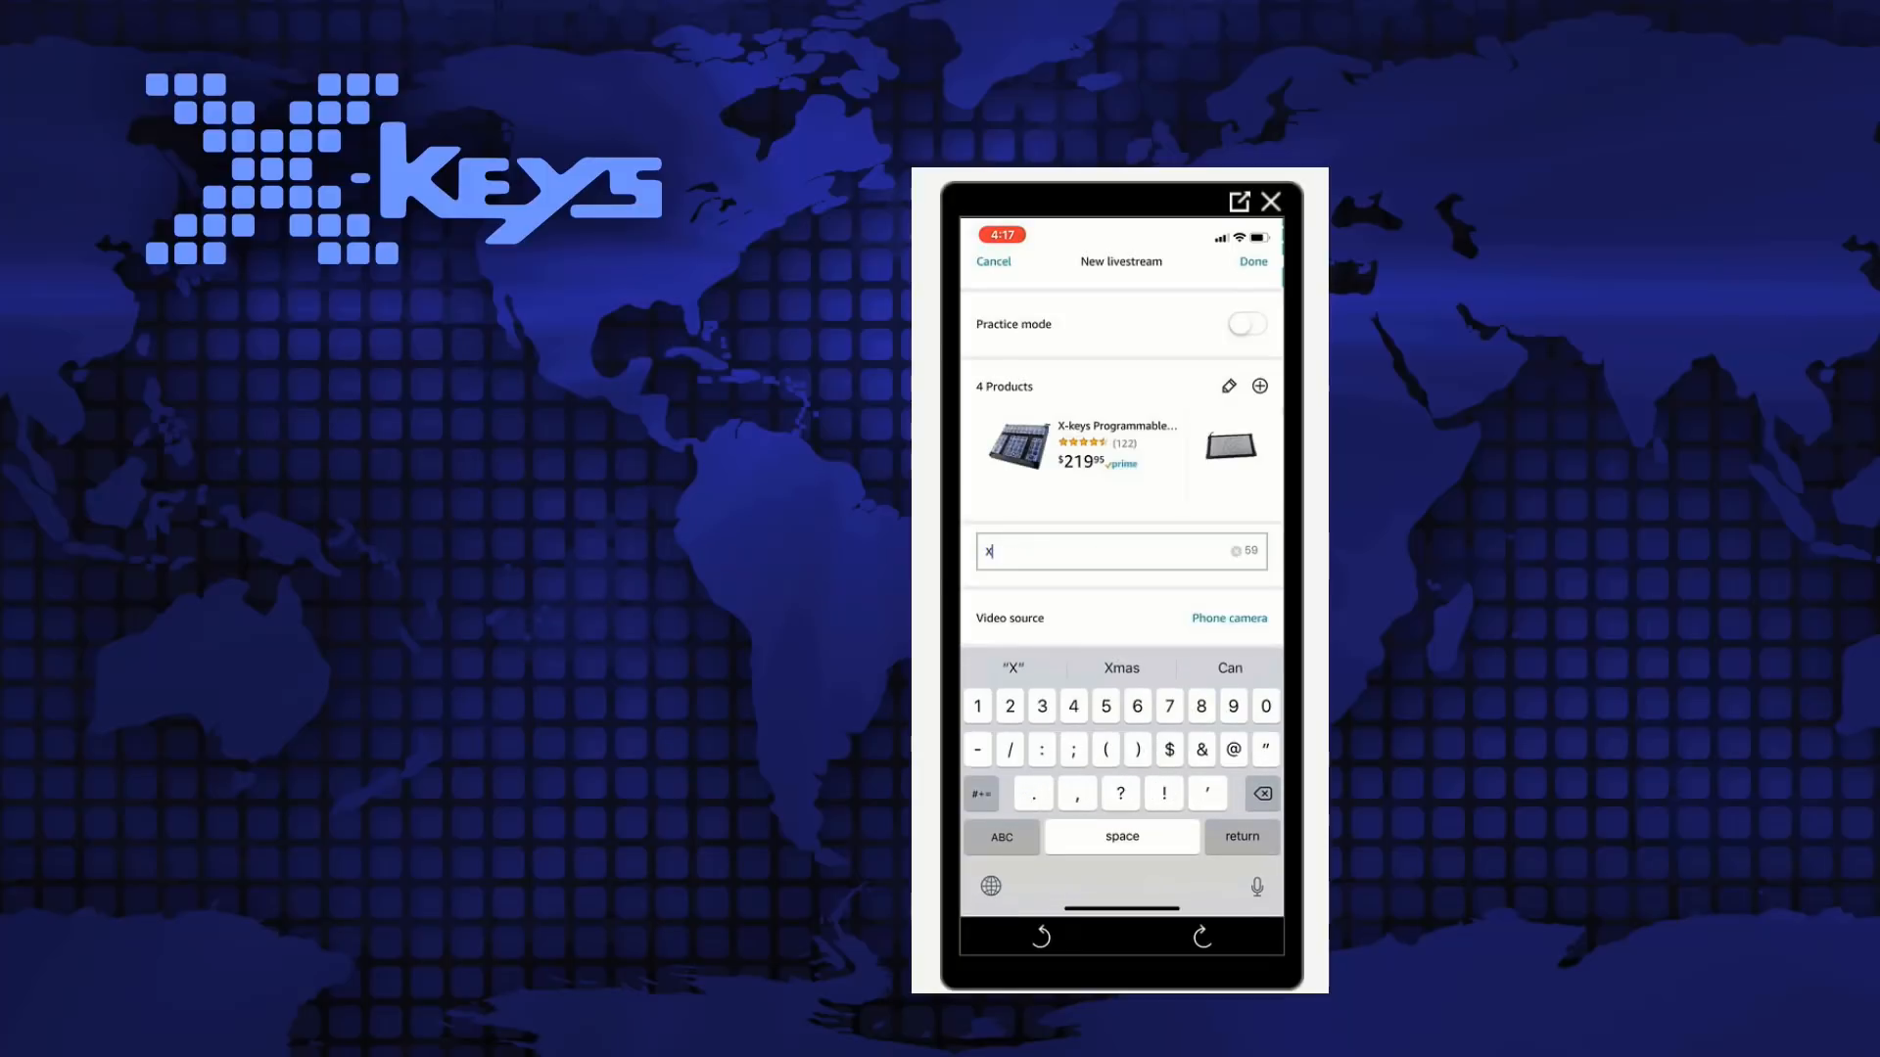
pyautogui.write('-keys Live')
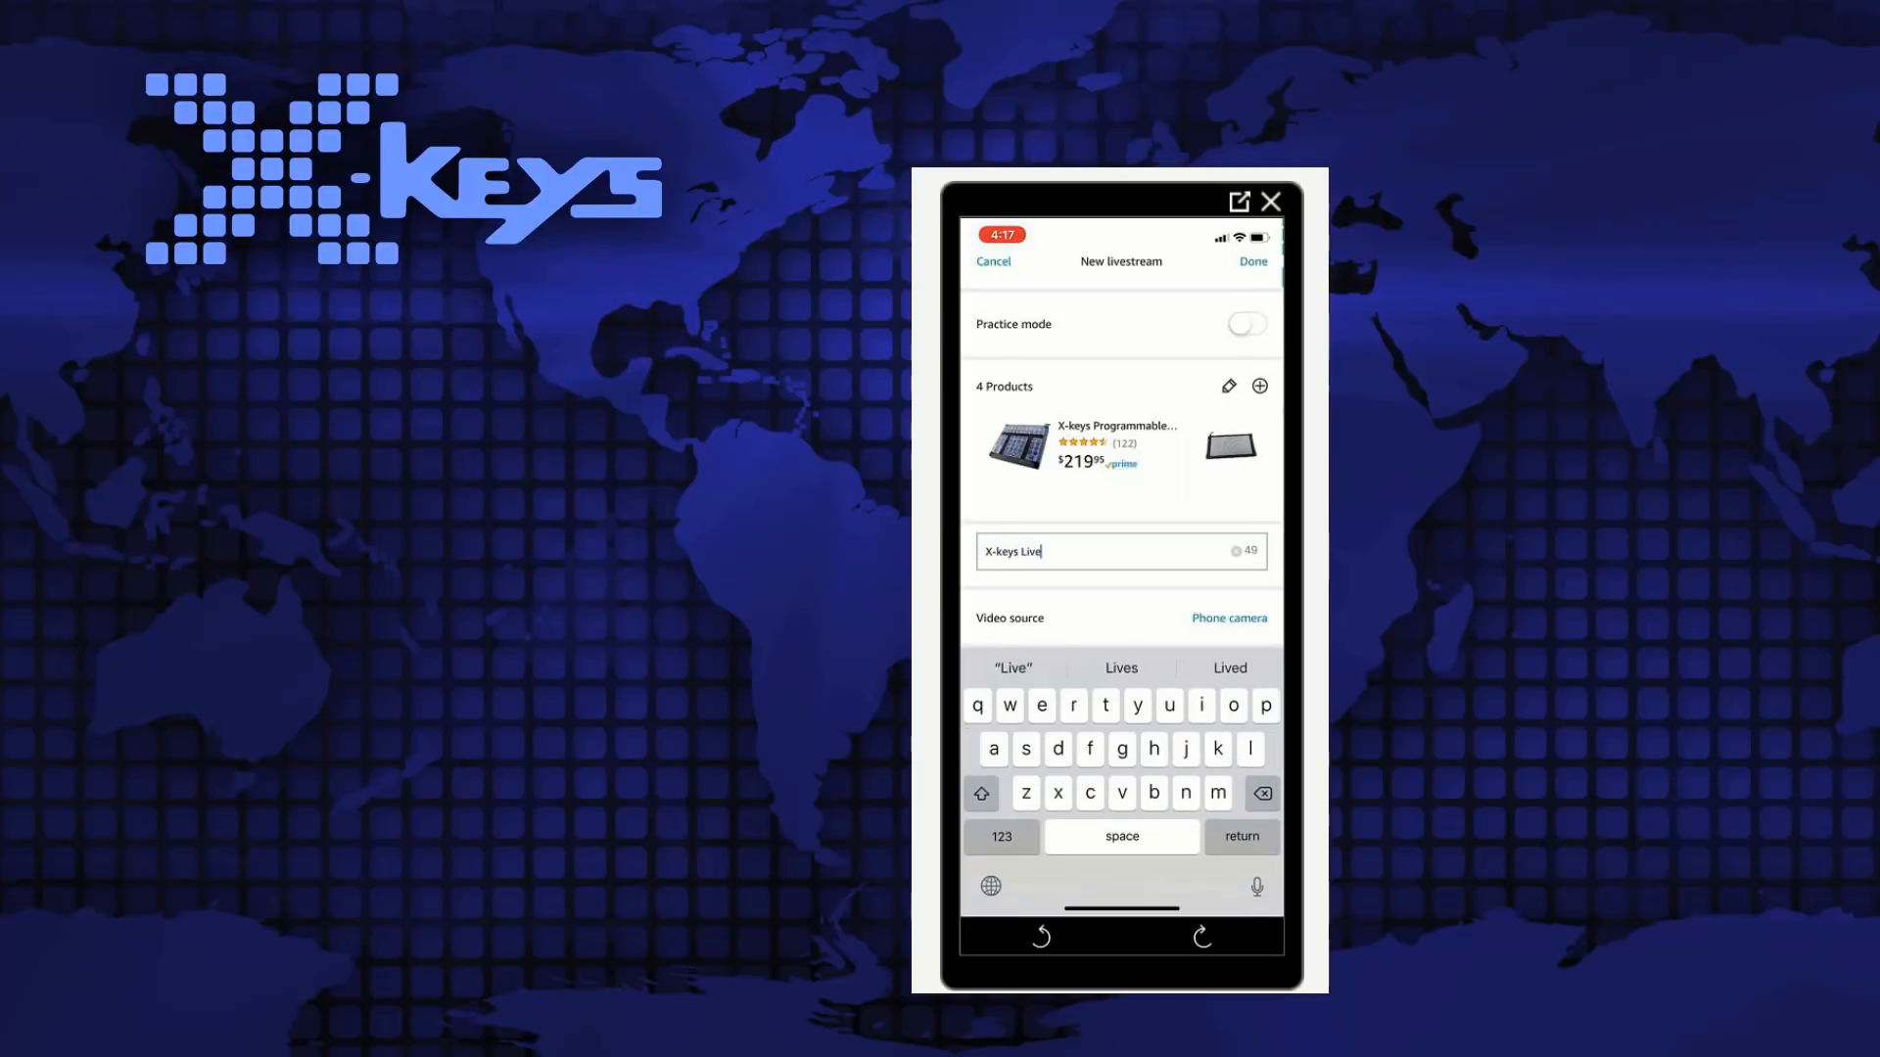
pyautogui.write('Streaming')
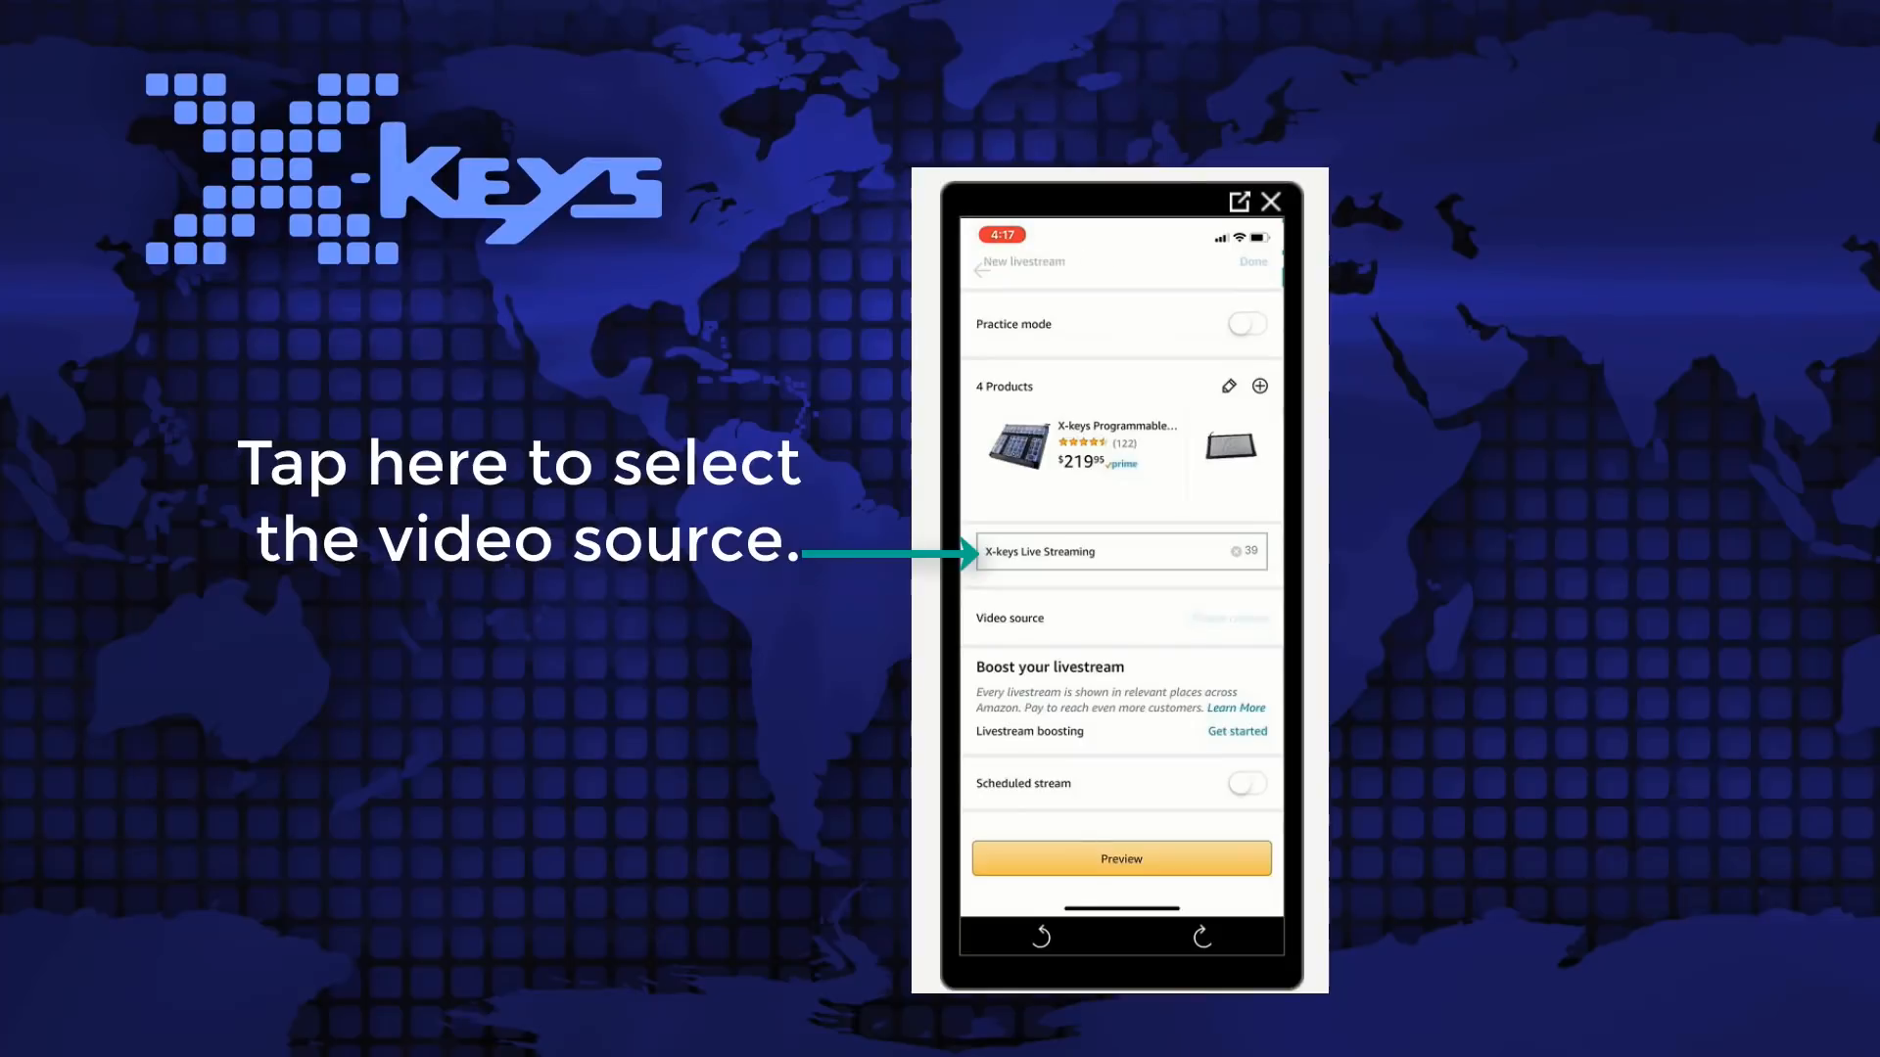
# Set the video source to External camera and copy its stream URL and key.
pyautogui.click(1120, 617)
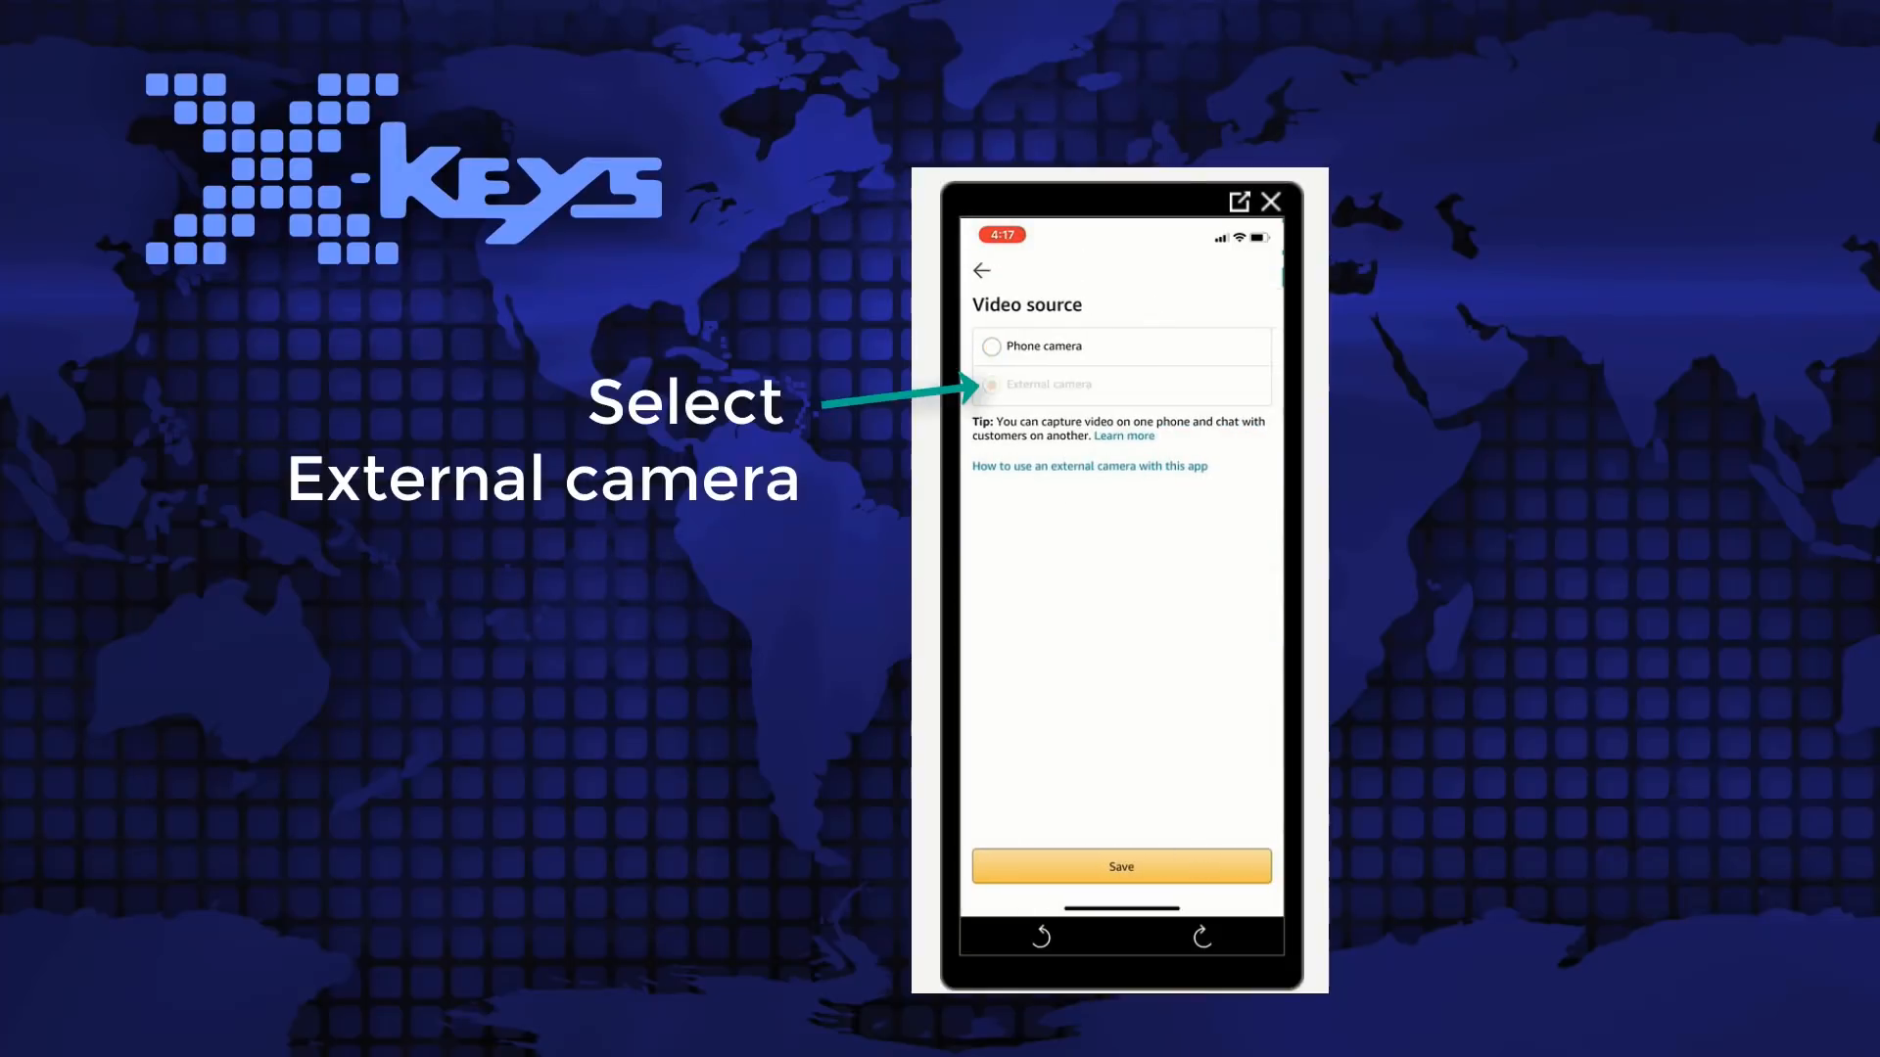
pyautogui.click(991, 386)
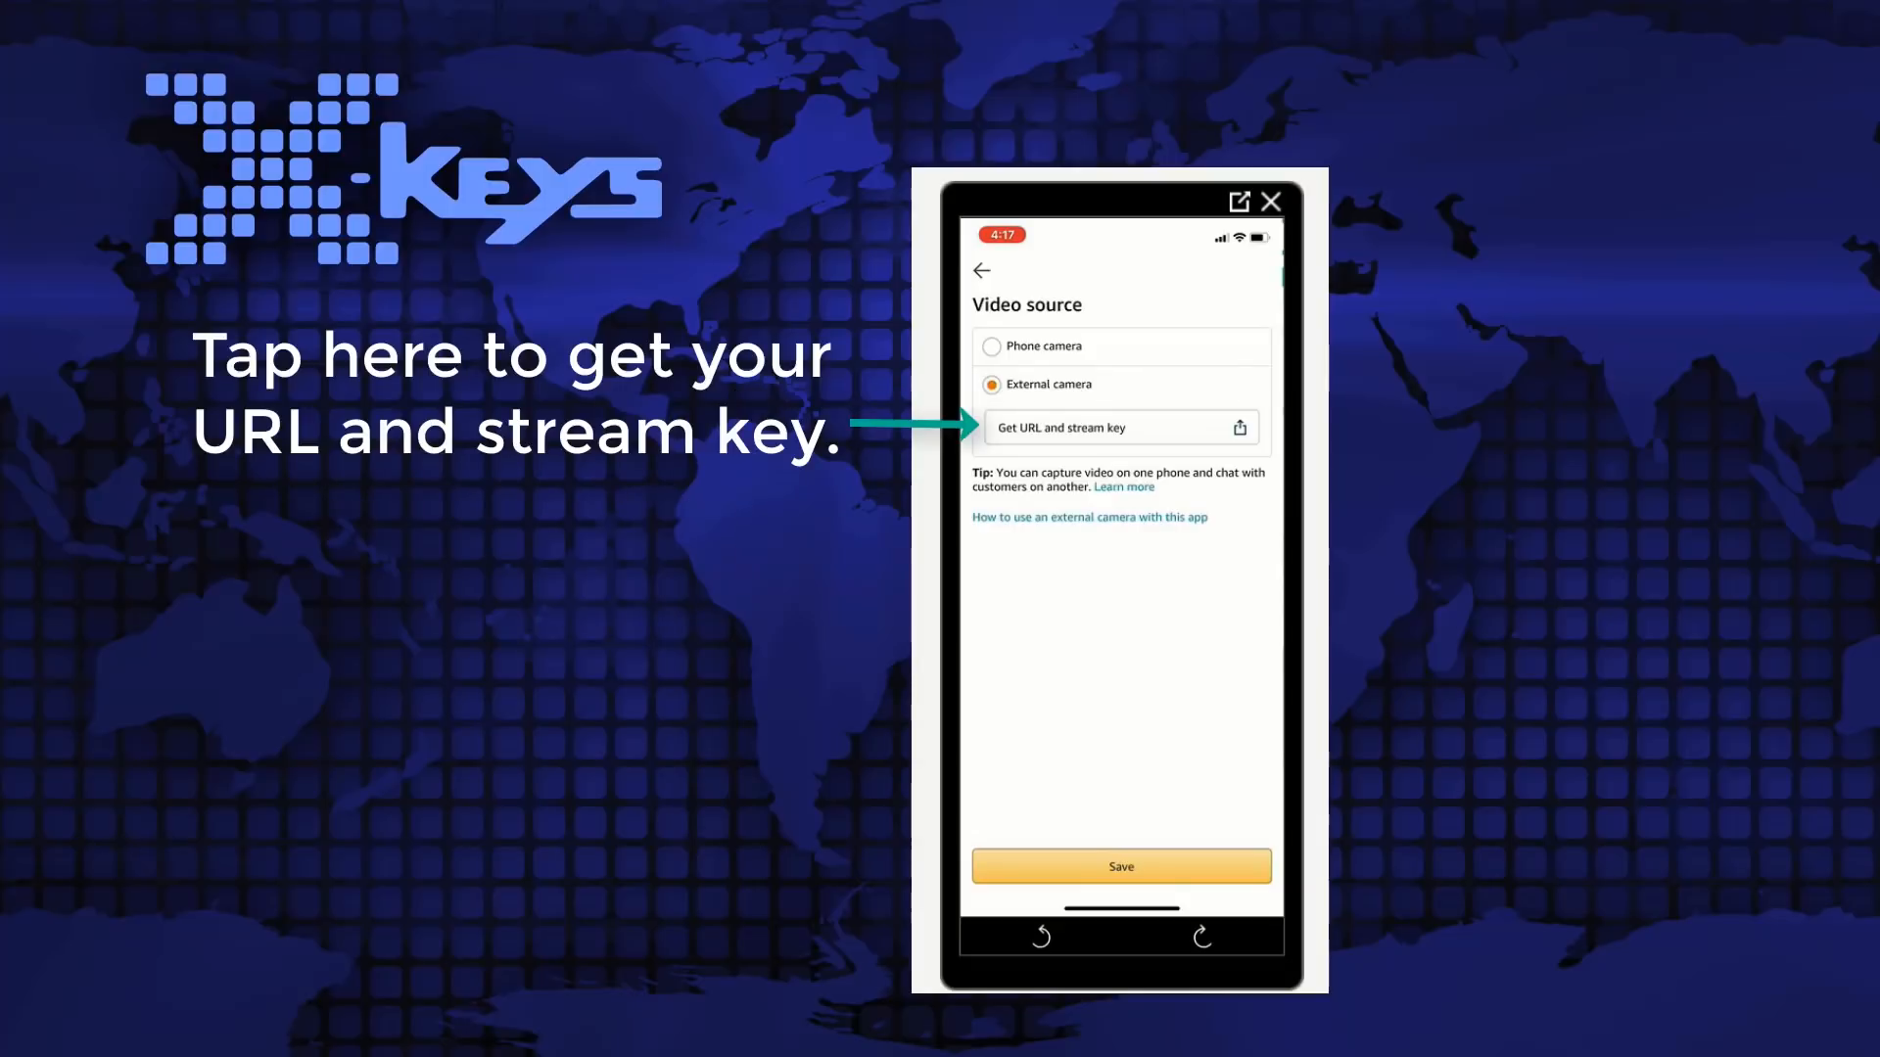
pyautogui.click(1120, 427)
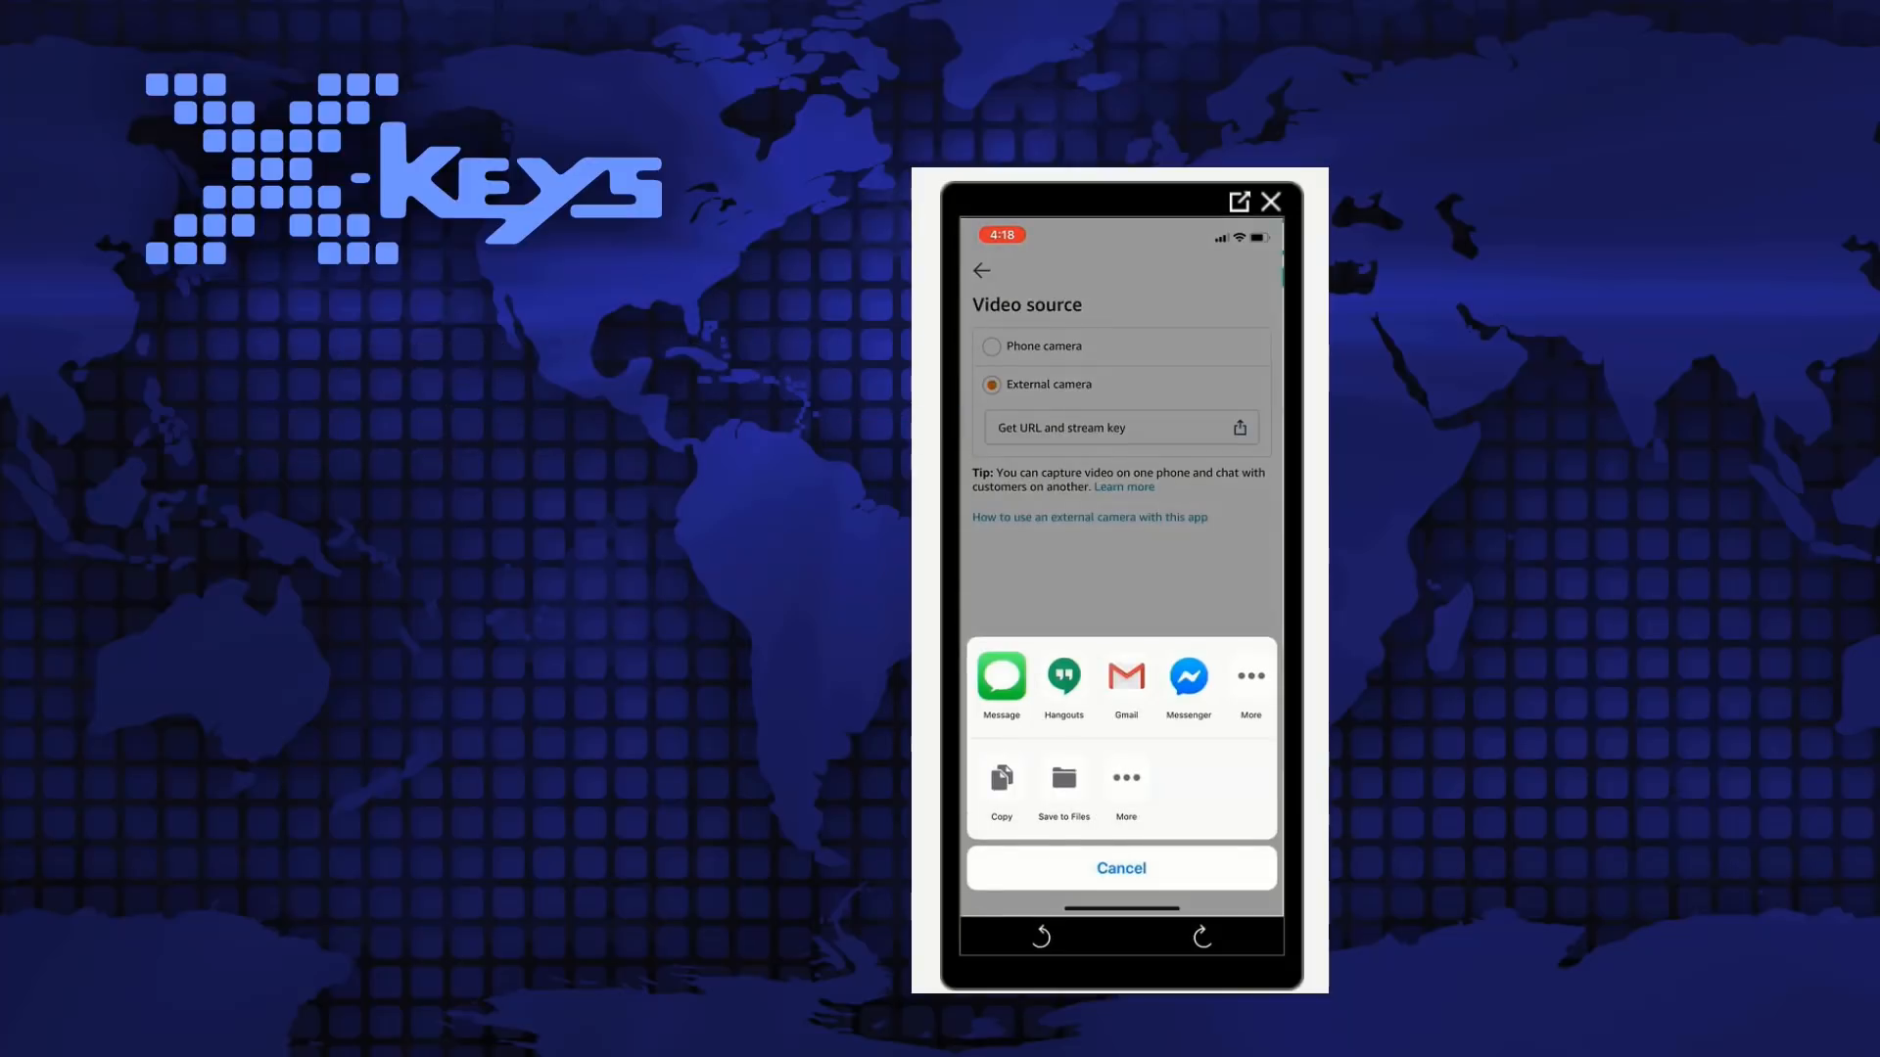
pyautogui.click(1087, 517)
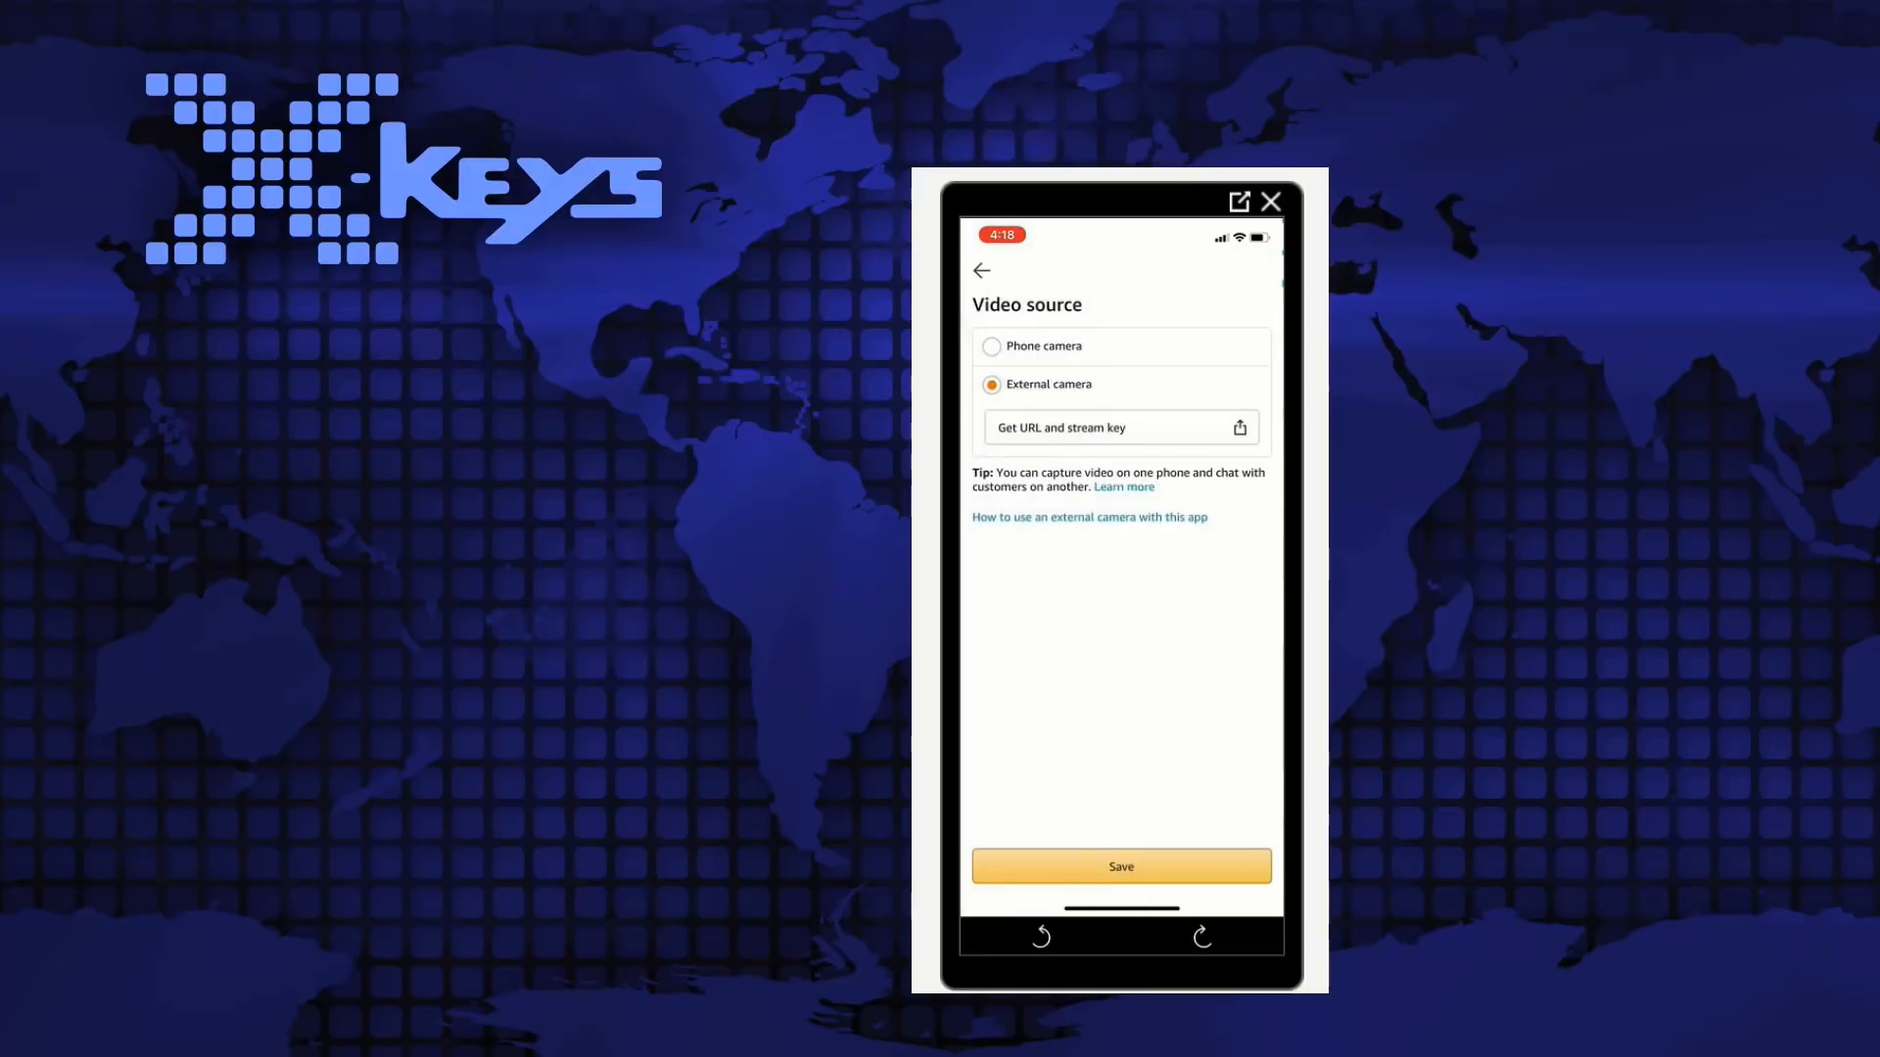
pyautogui.click(1120, 865)
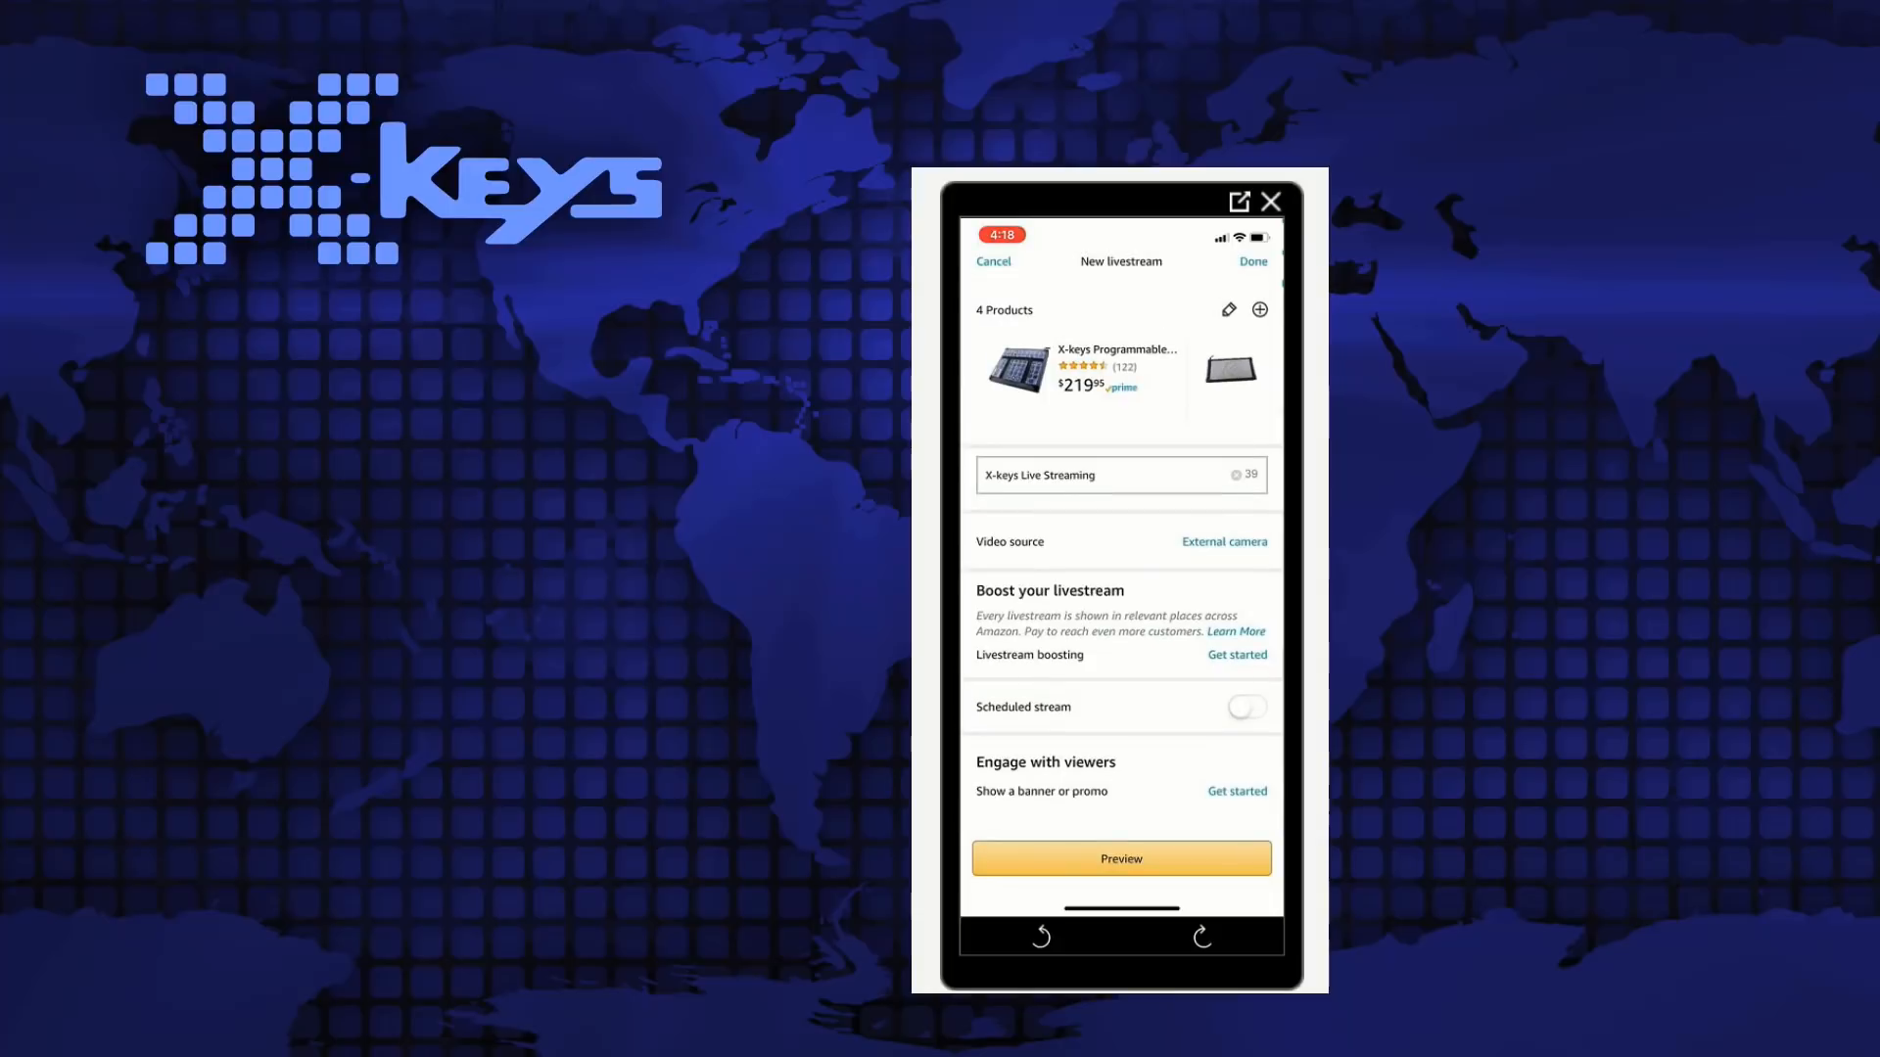
# Schedule the stream for Thu May 16, 2019 3:00 PM with a keypad slate image and start adding a banner.
pyautogui.click(1245, 707)
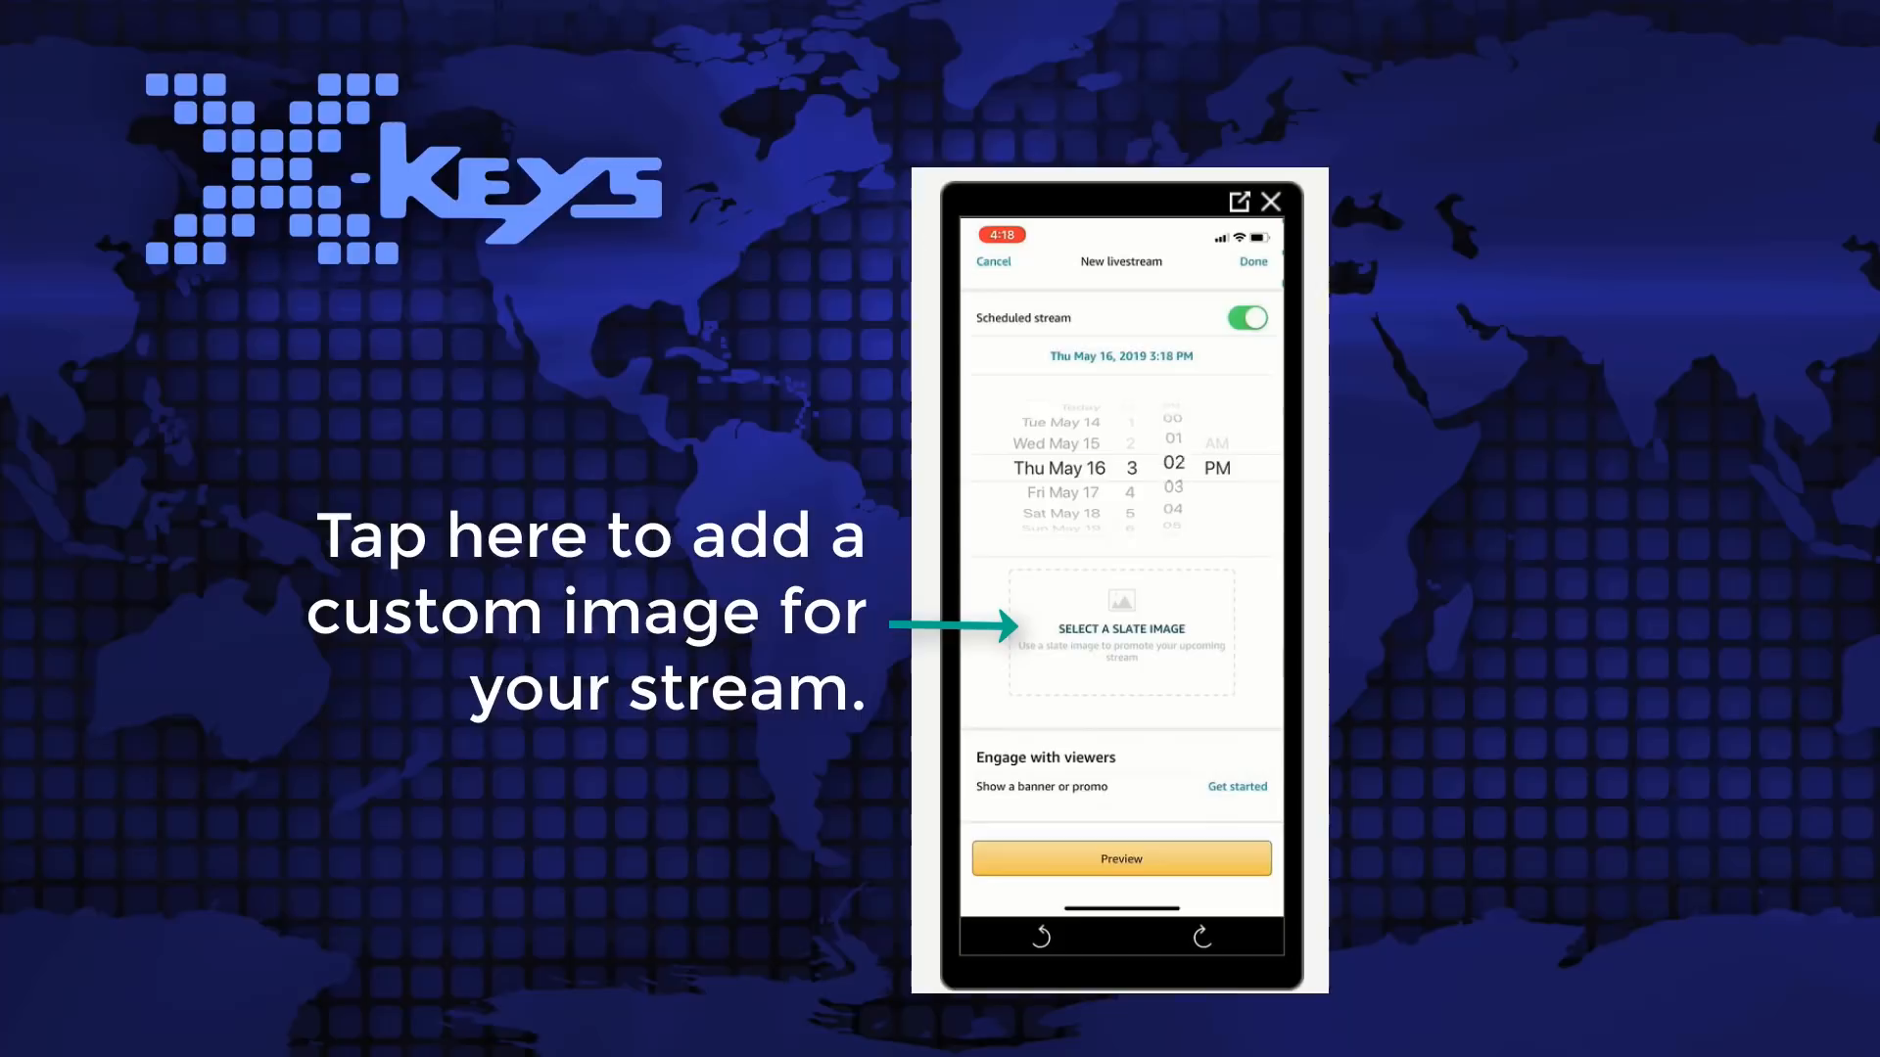
pyautogui.click(1120, 634)
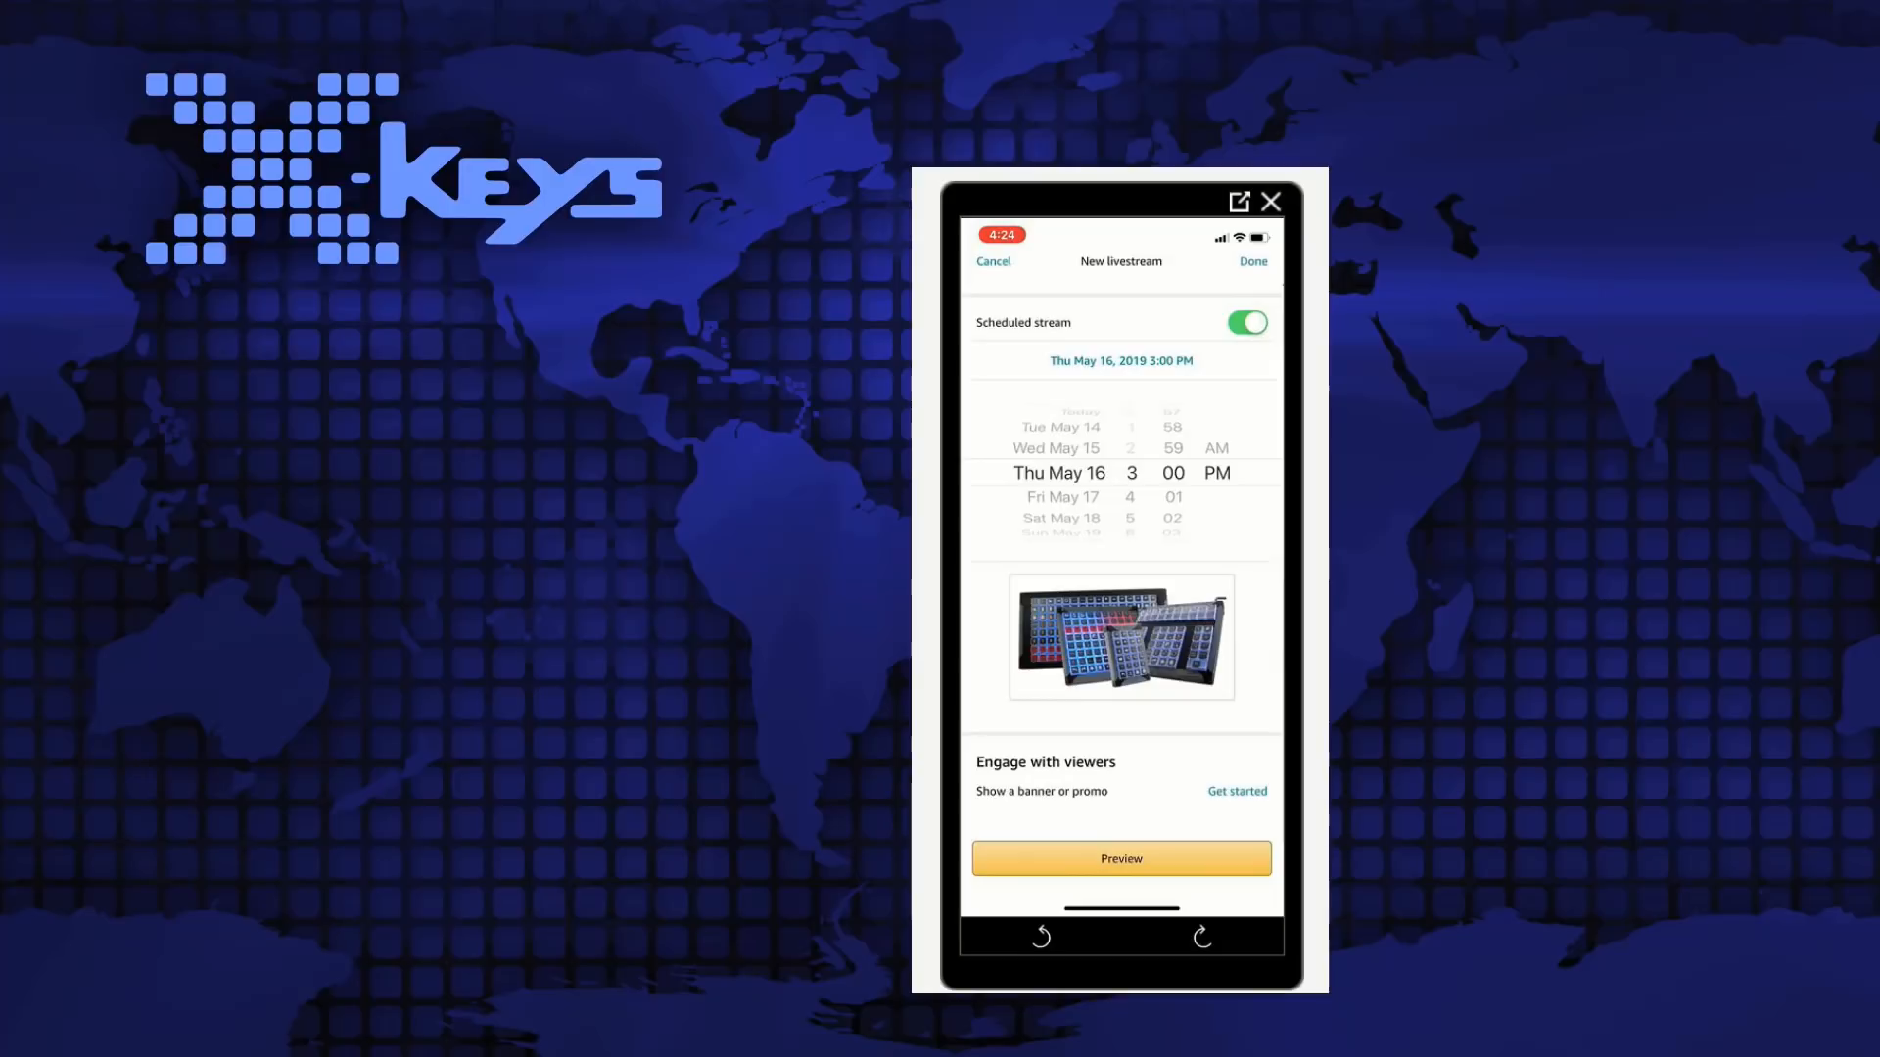
pyautogui.click(1235, 789)
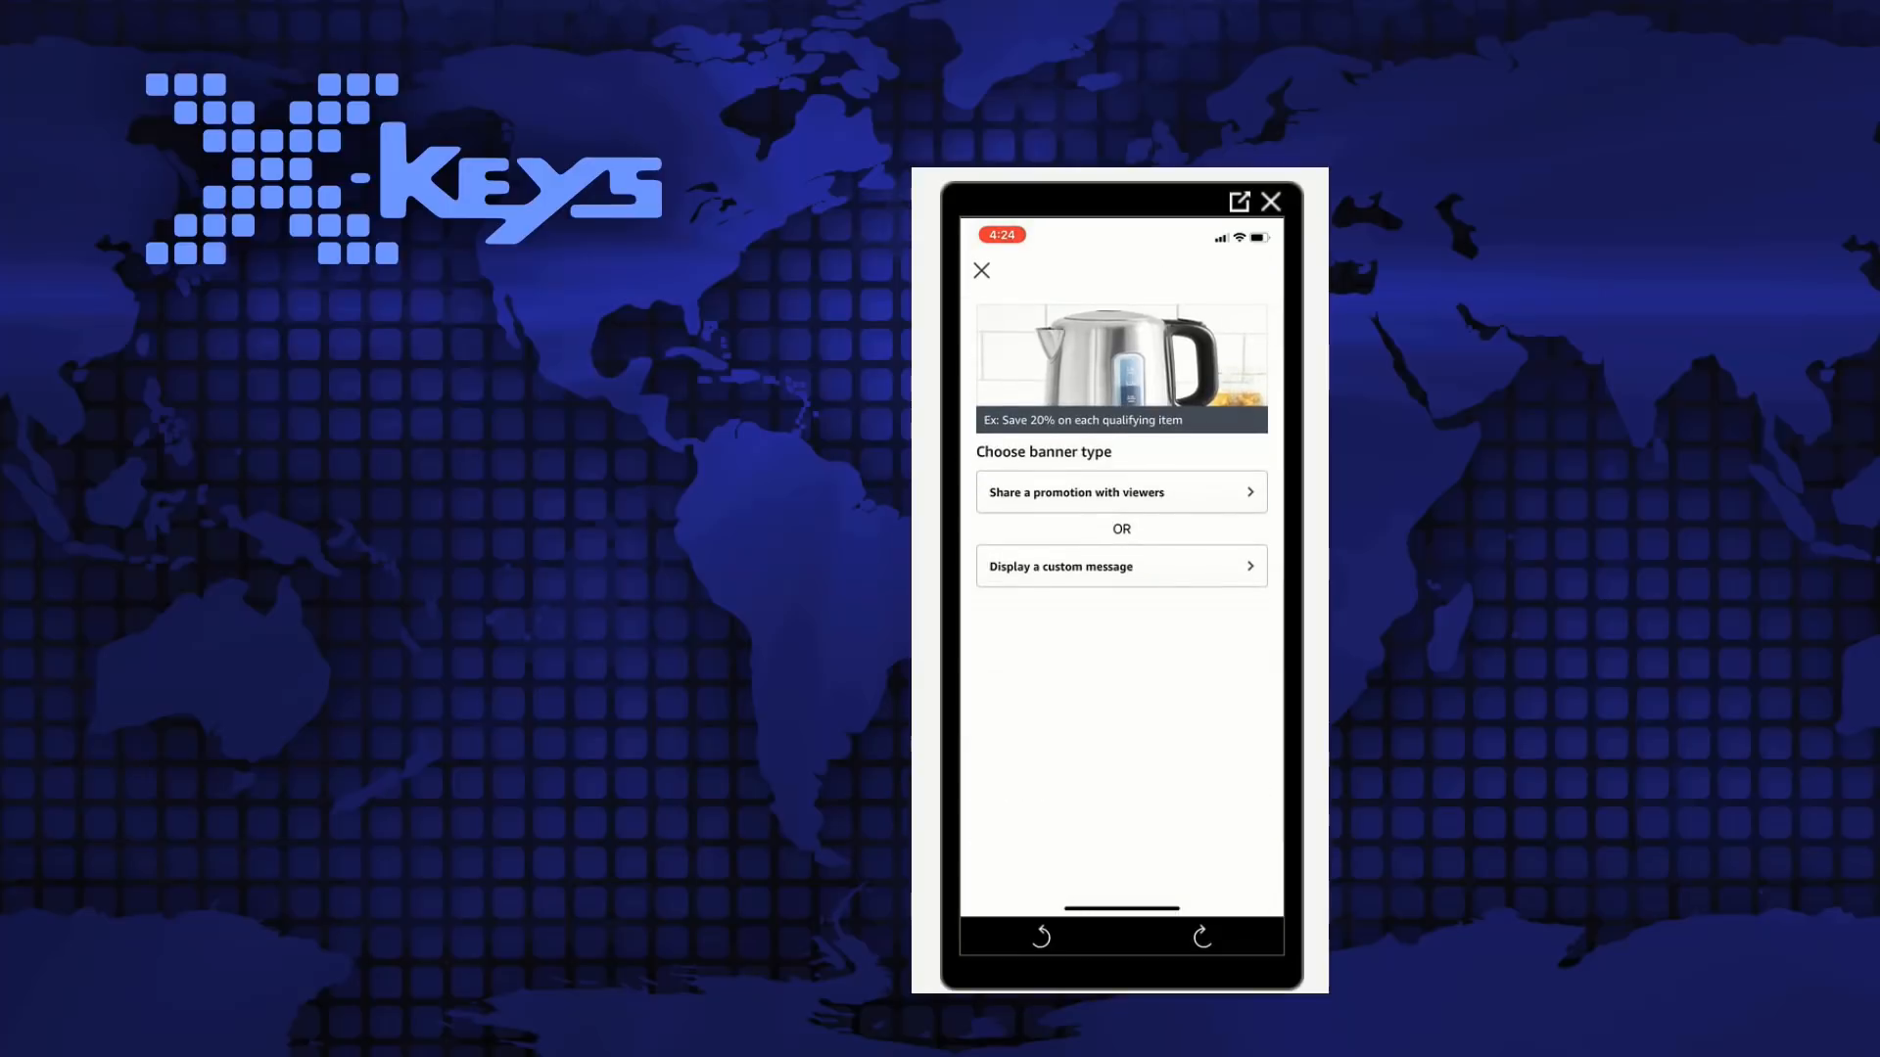
# Choose to share a promotion with viewers and begin entering its promotion ID.
pyautogui.click(1120, 492)
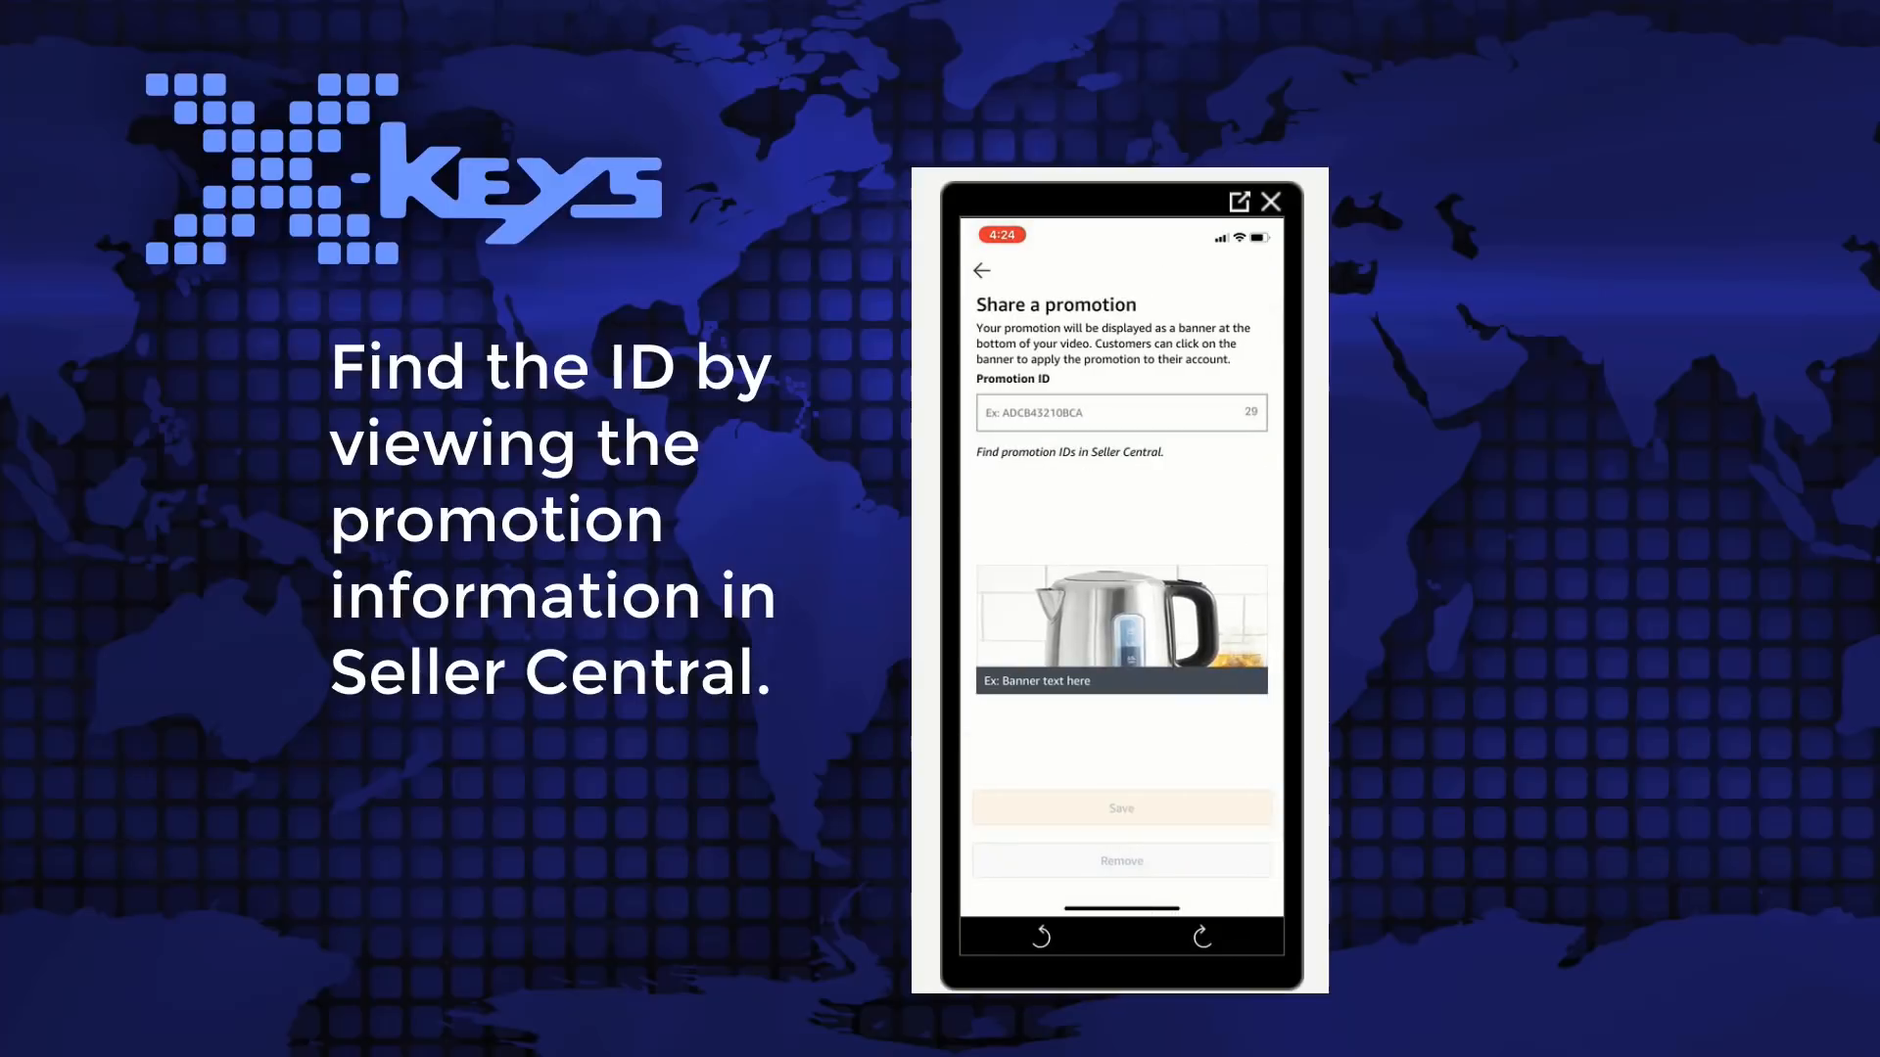
pyautogui.click(1120, 413)
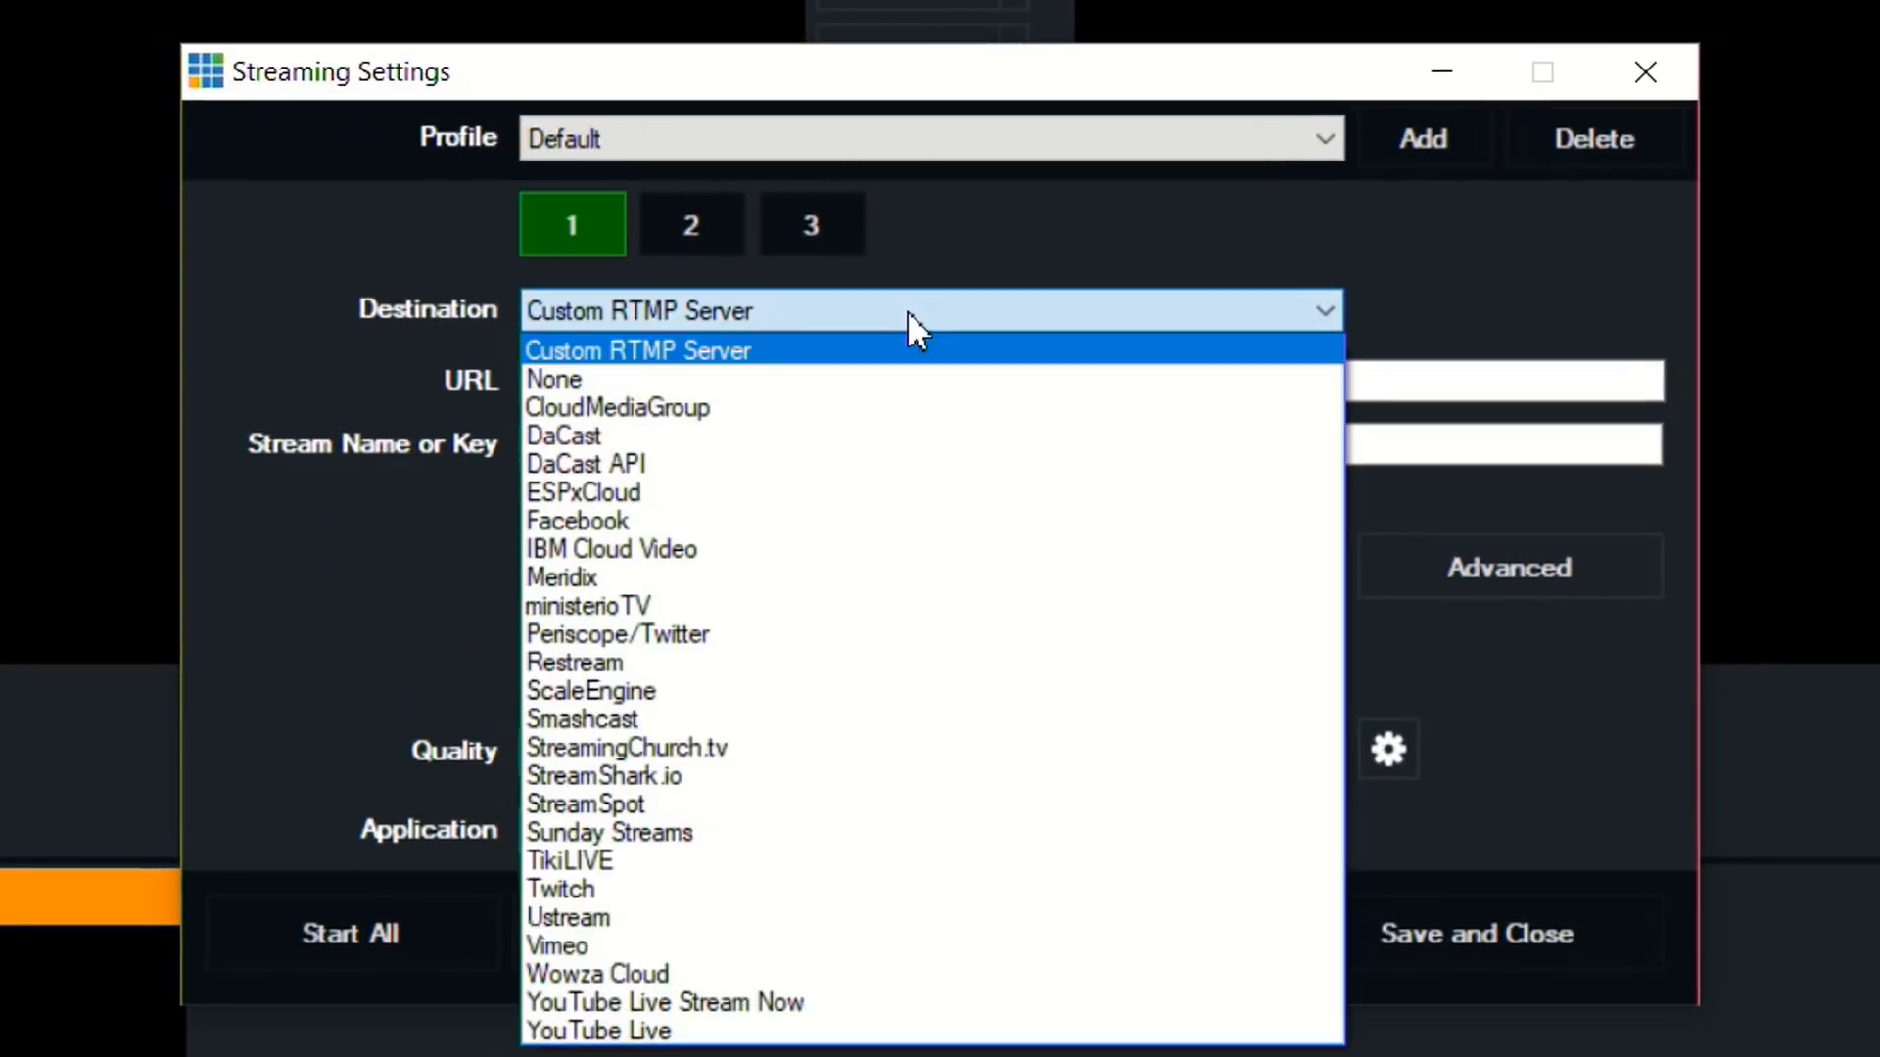
# Set the vMix streaming destination to Custom RTMP Server with H264 1080p 6mbps AAC 128kbps quality.
pyautogui.click(636, 348)
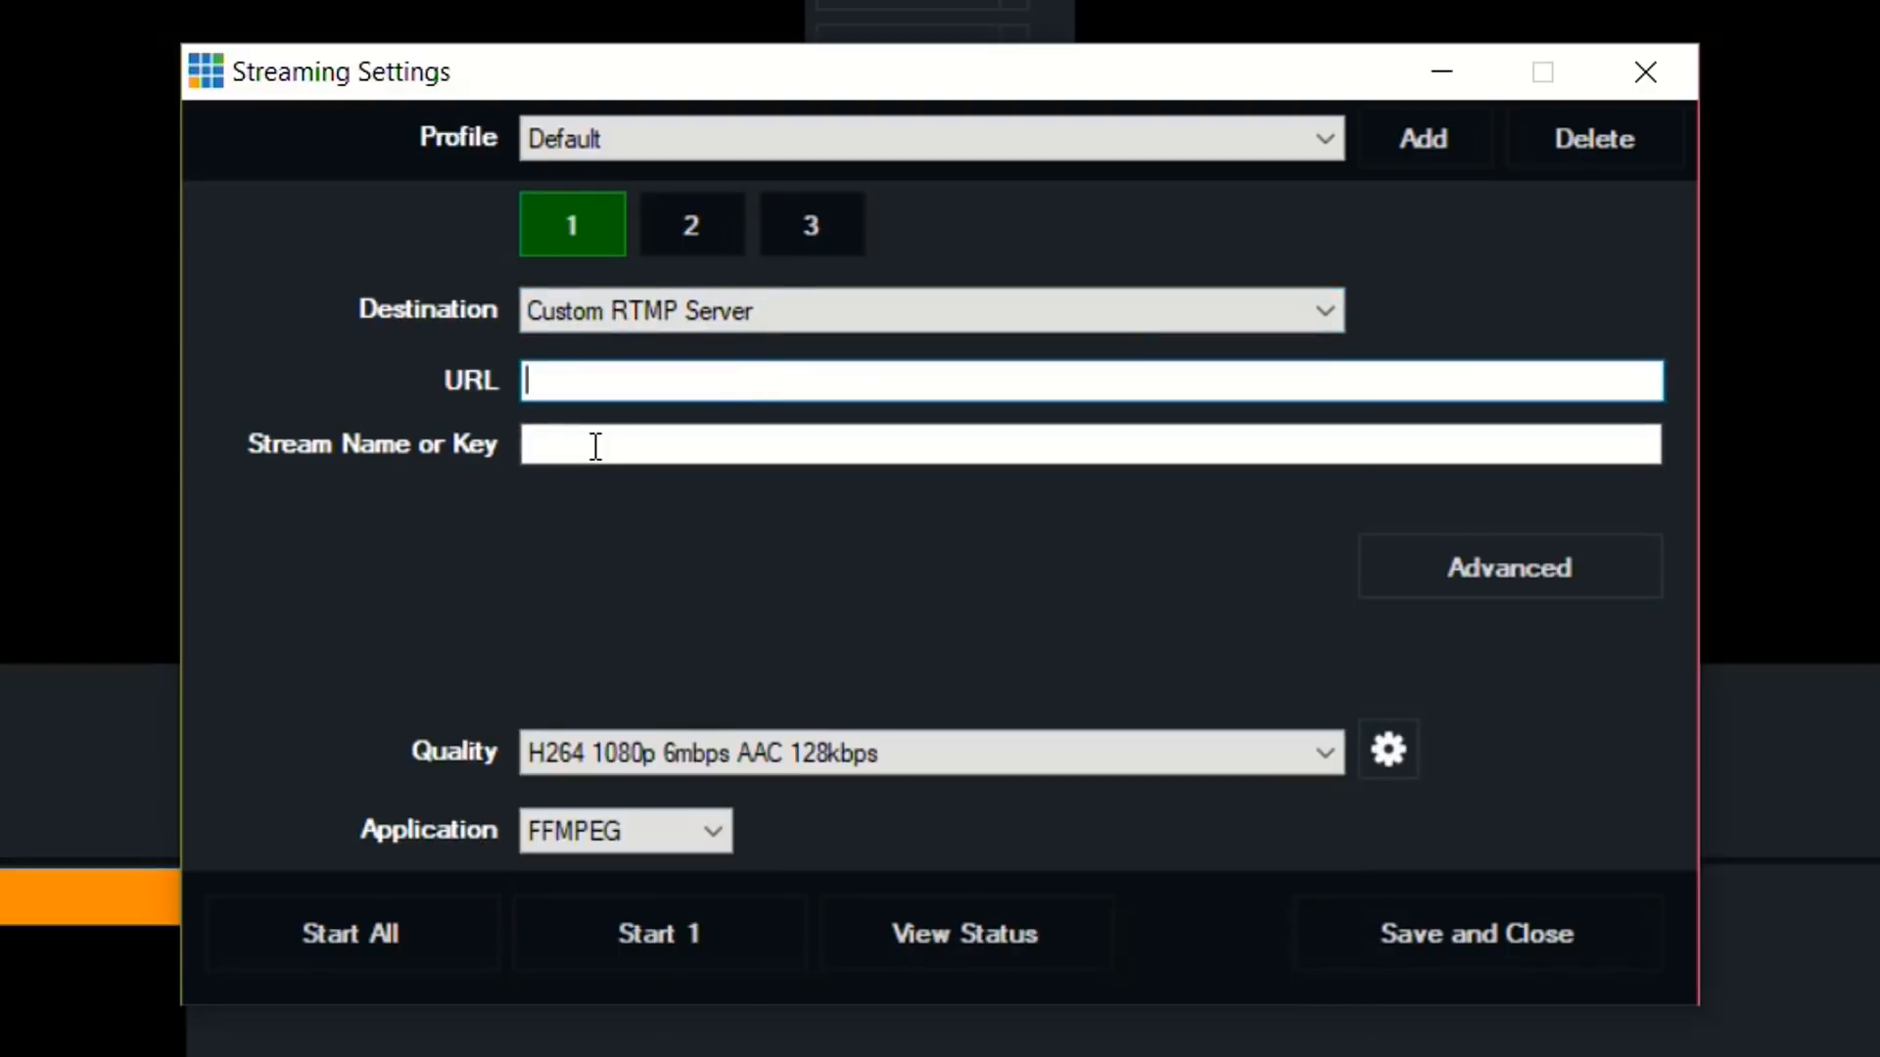
pyautogui.click(1089, 445)
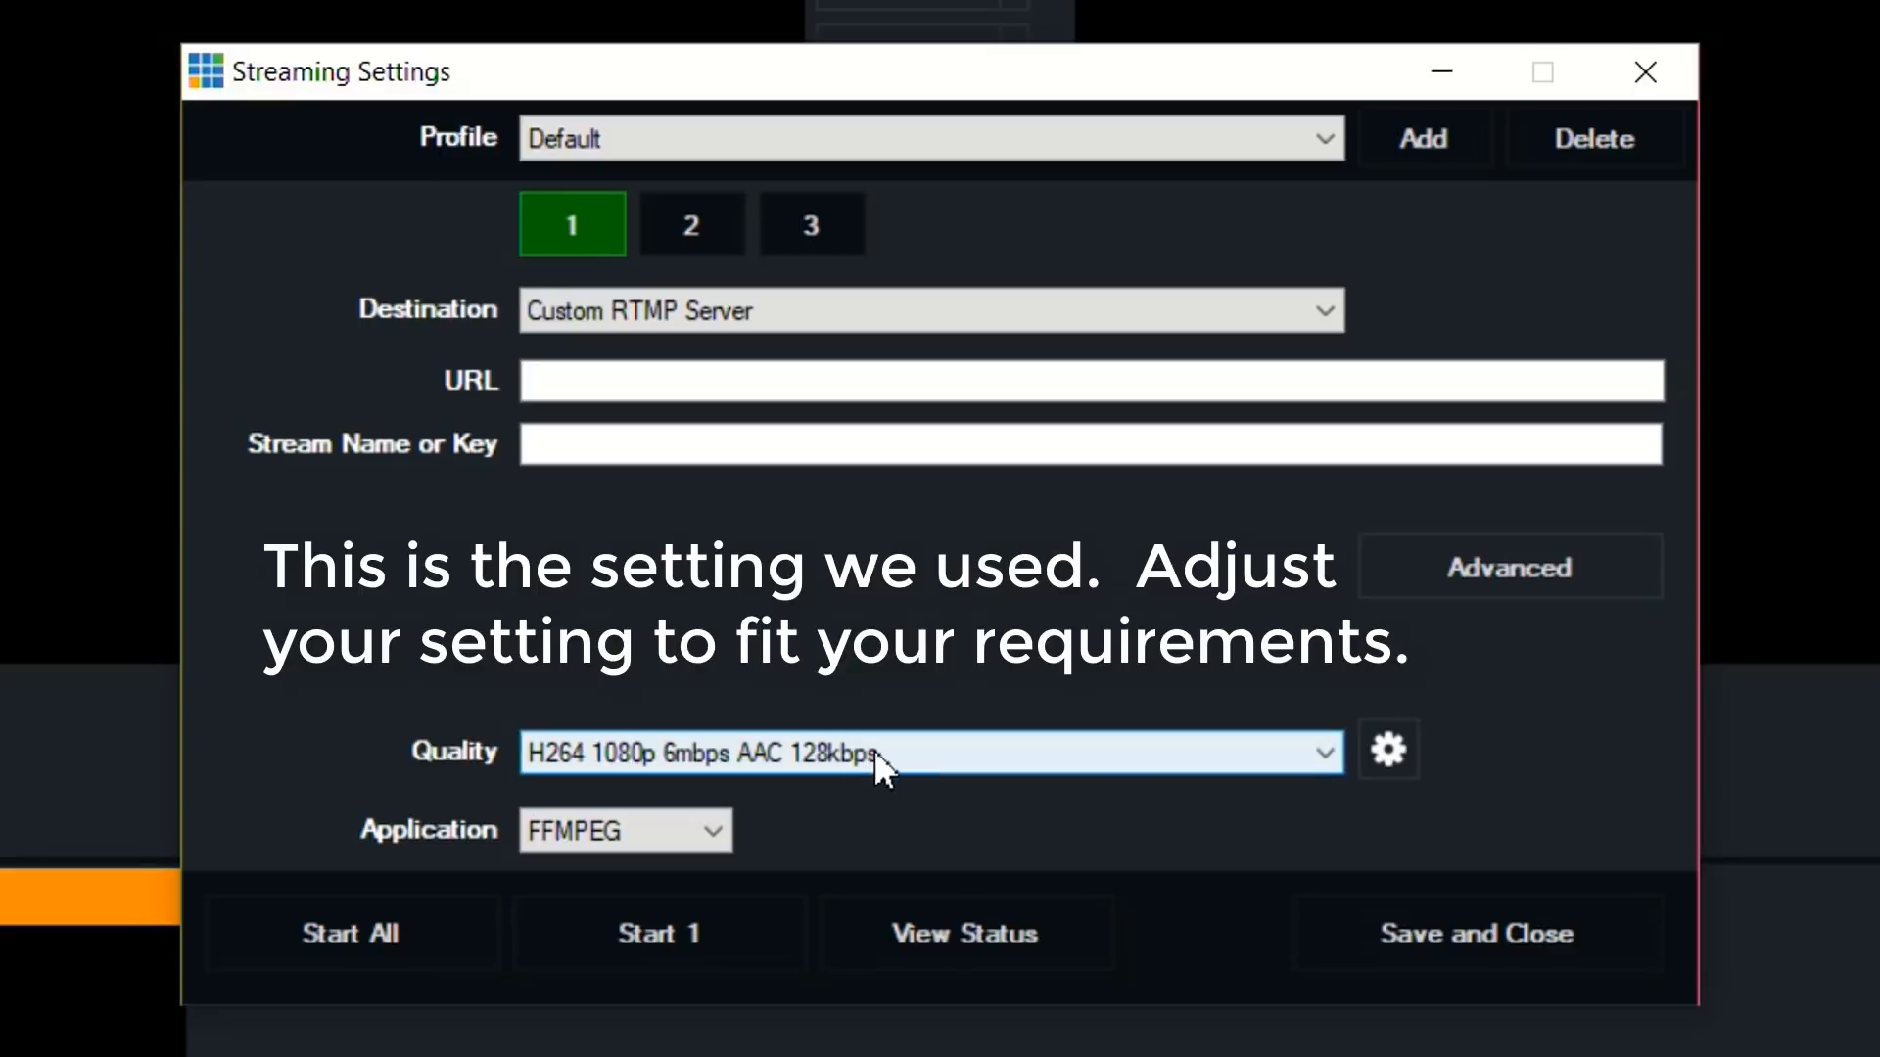
pyautogui.moveTo(905, 773)
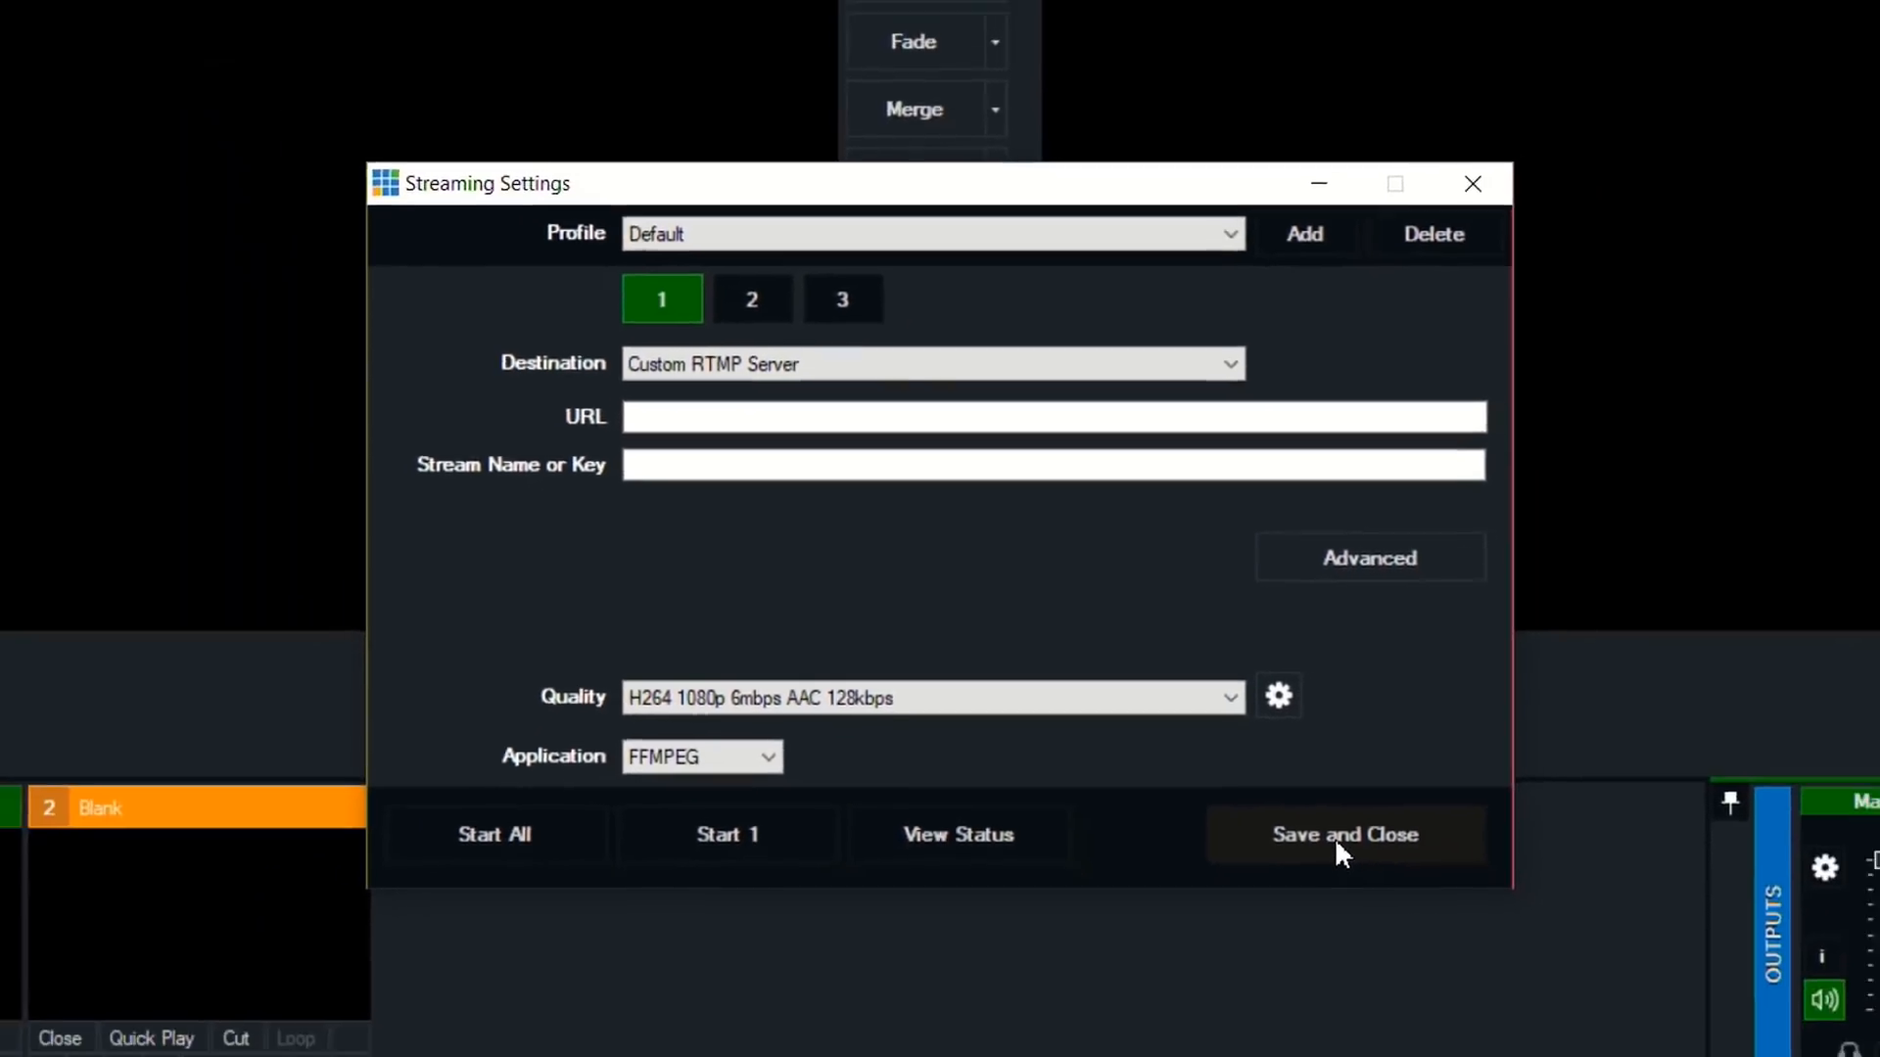
# Save and close the vMix Streaming Settings, returning to the main window.
pyautogui.click(1343, 834)
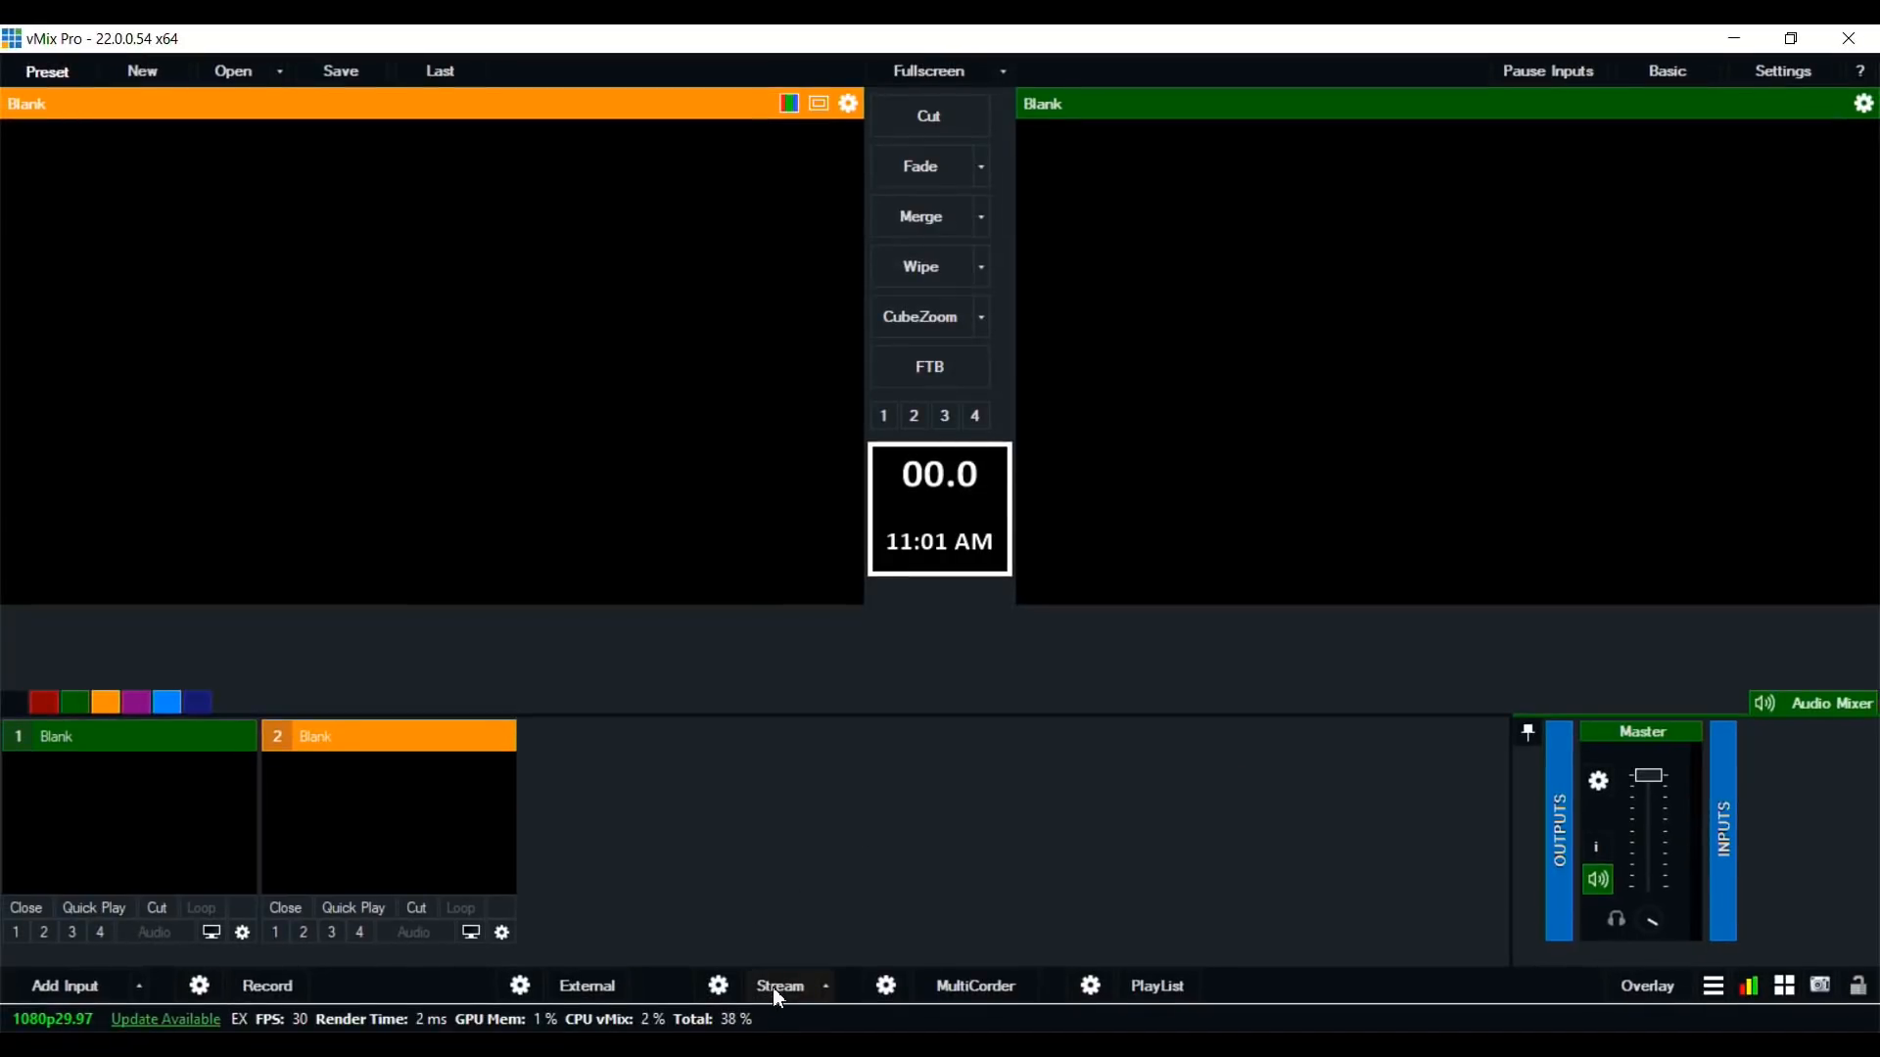
pyautogui.moveTo(780, 985)
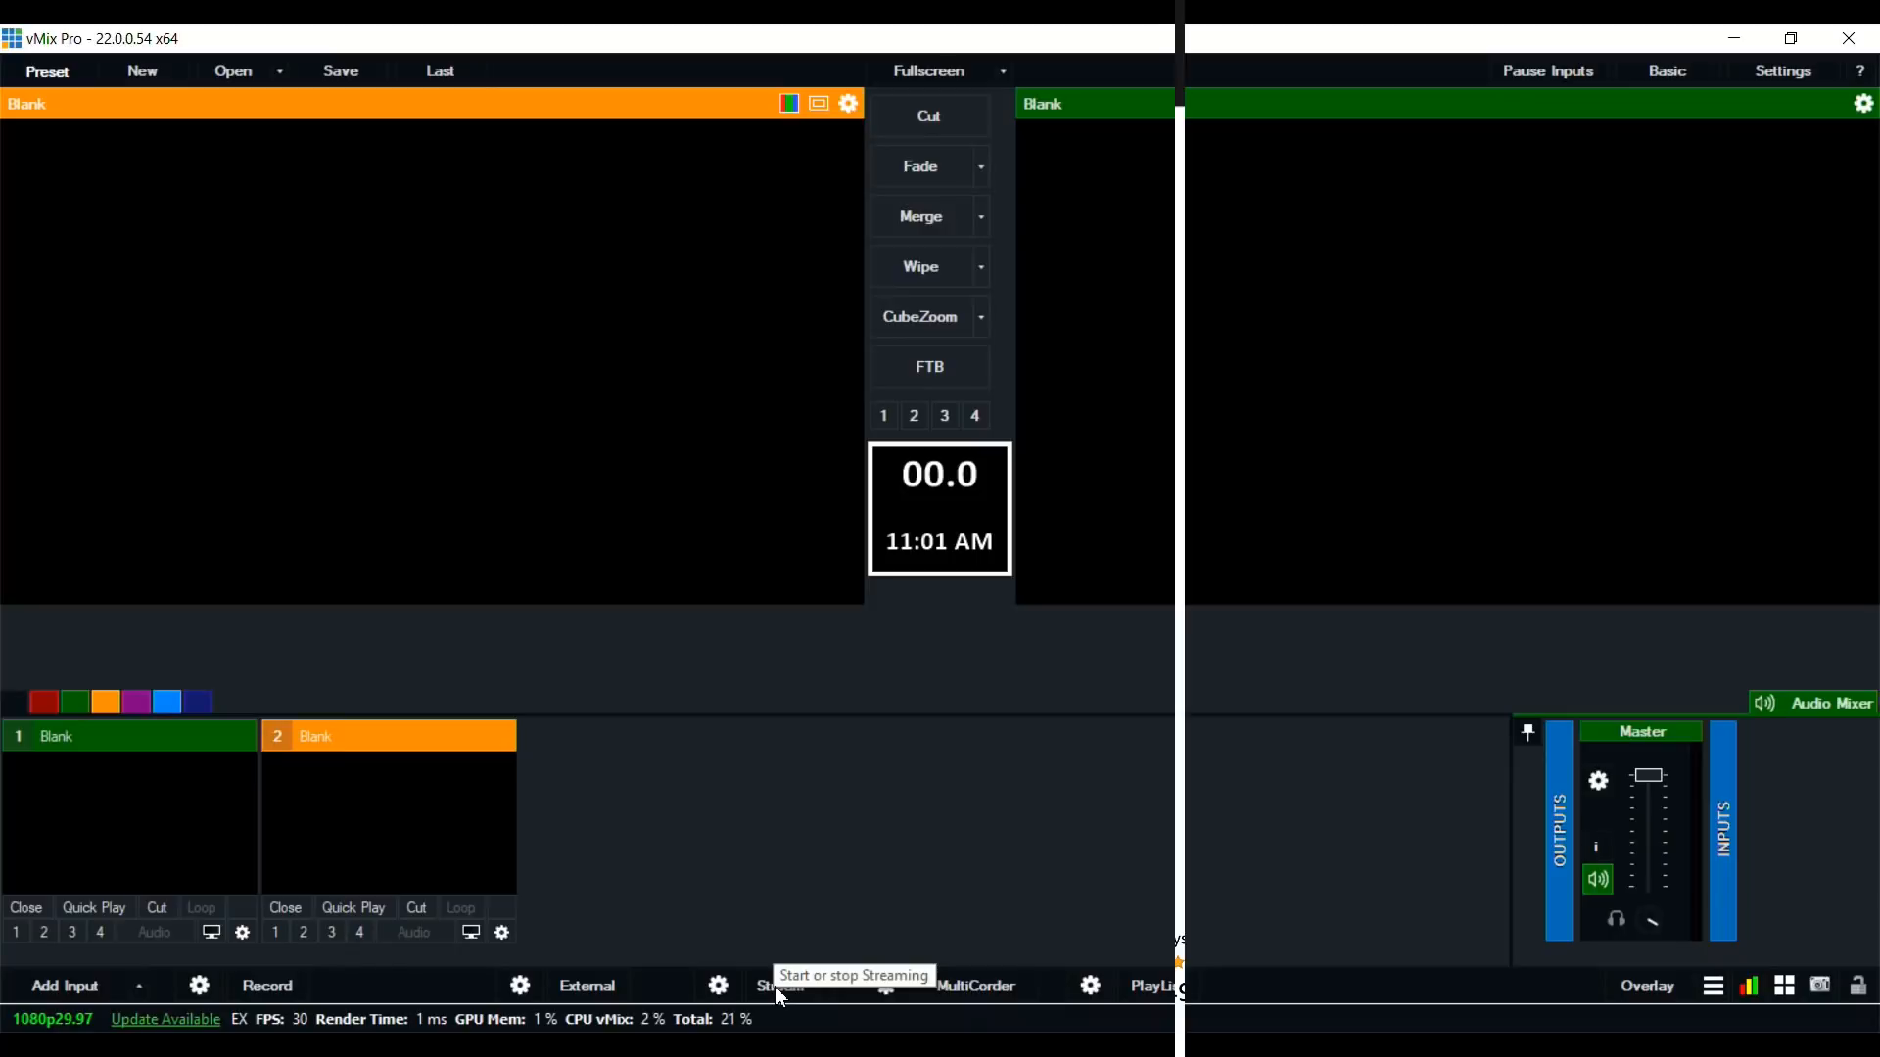